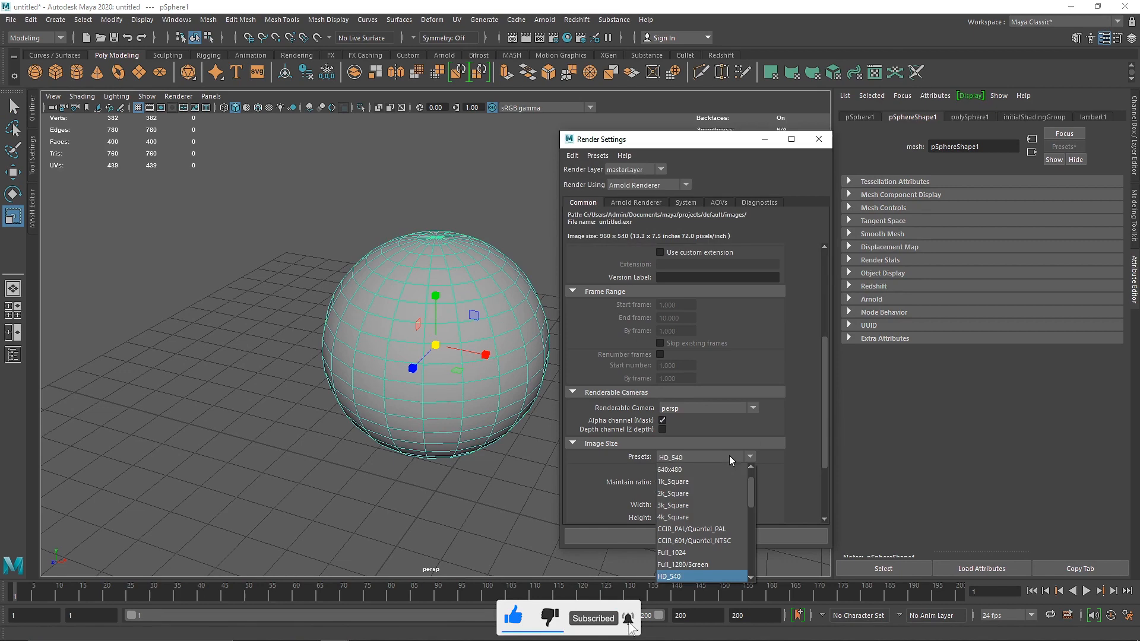
Pick the Arnold Shader category from Assign New Material for the sphere.
click(818, 138)
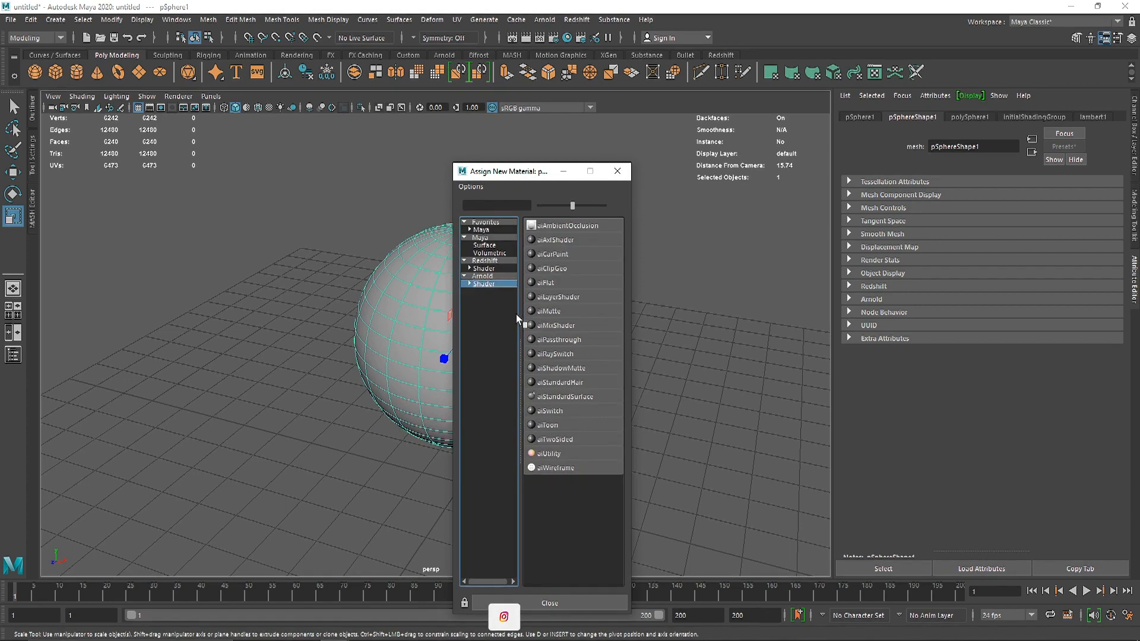
Assign an aiStandardSurface named Cell to the sphere and bring up its Presets.
click(560, 397)
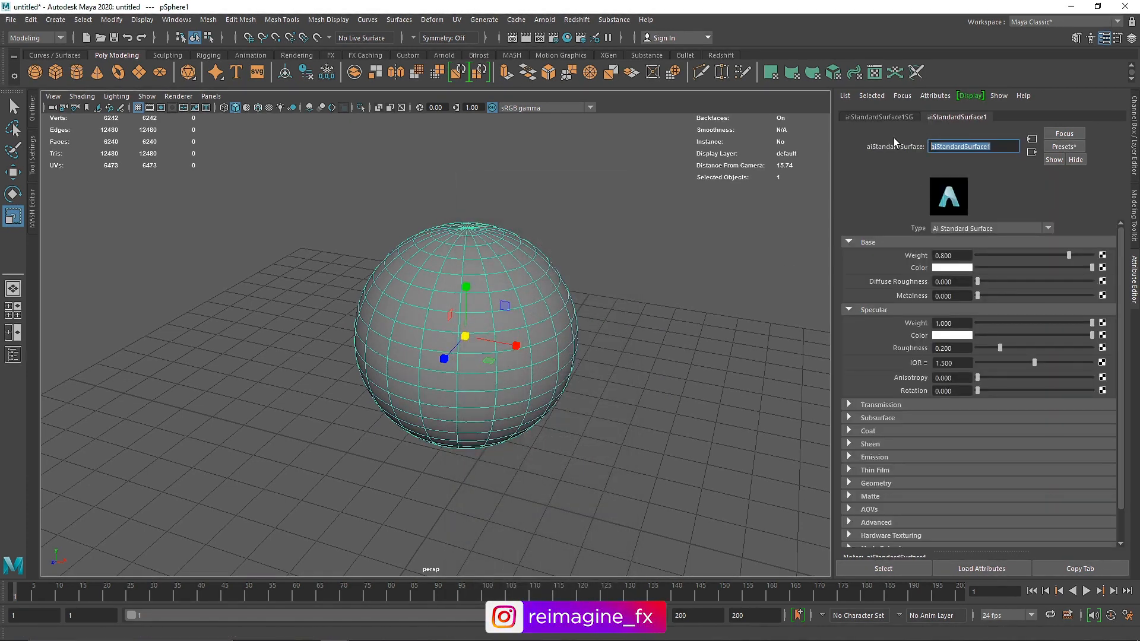
text(Cell)
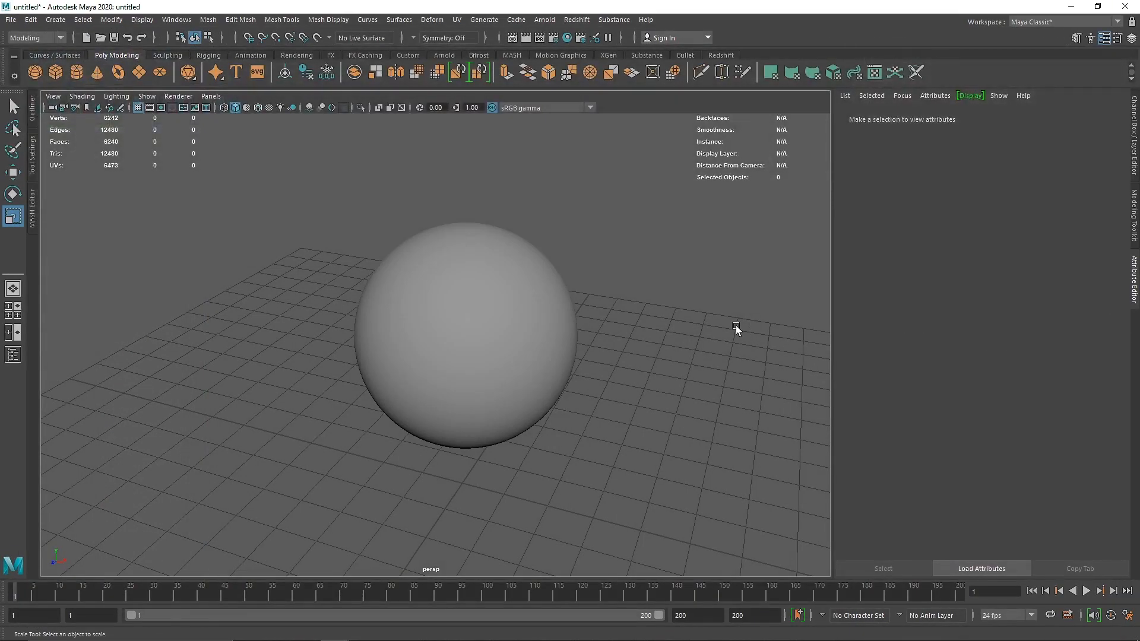
click(465, 336)
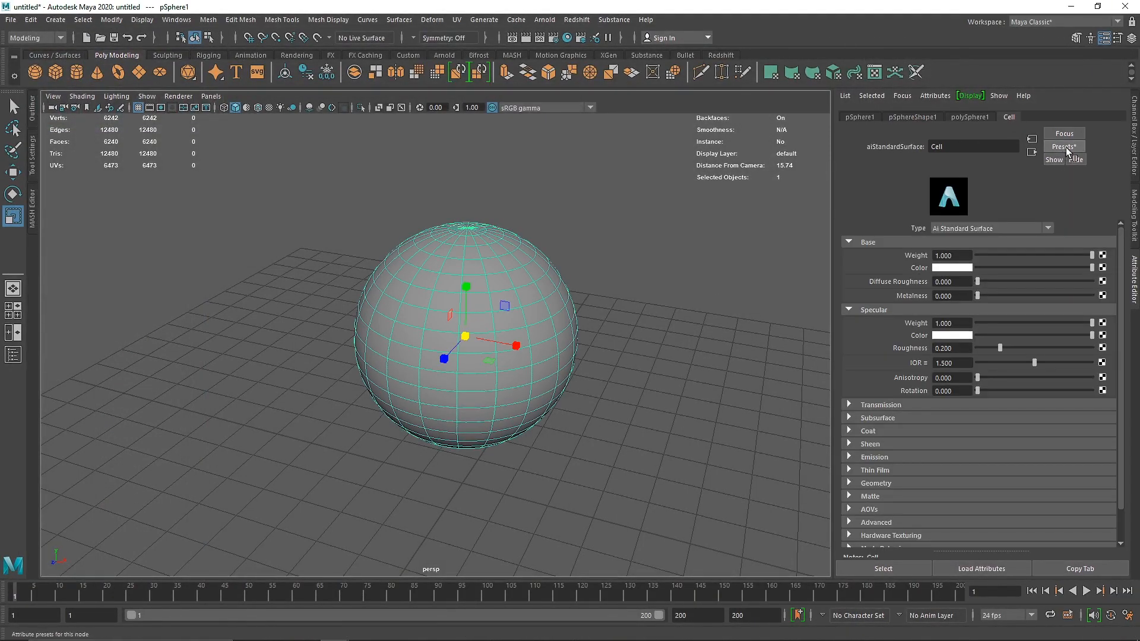
click(1064, 146)
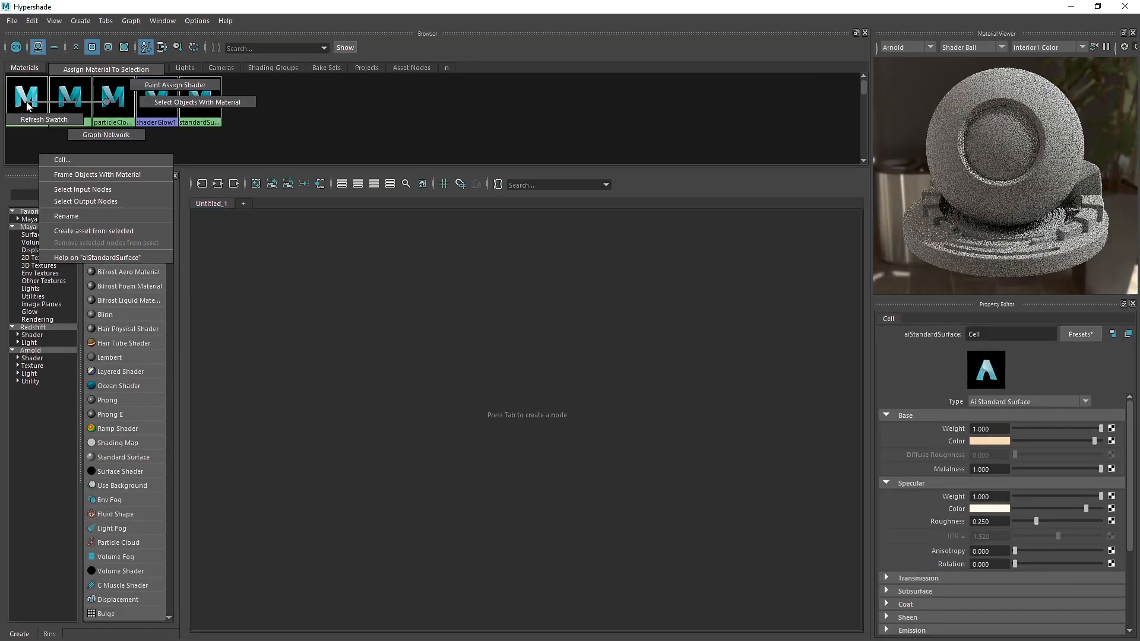
Graph Cell's network in Hypershade and add an aiRampRgb node via a 'ramp' search.
click(107, 134)
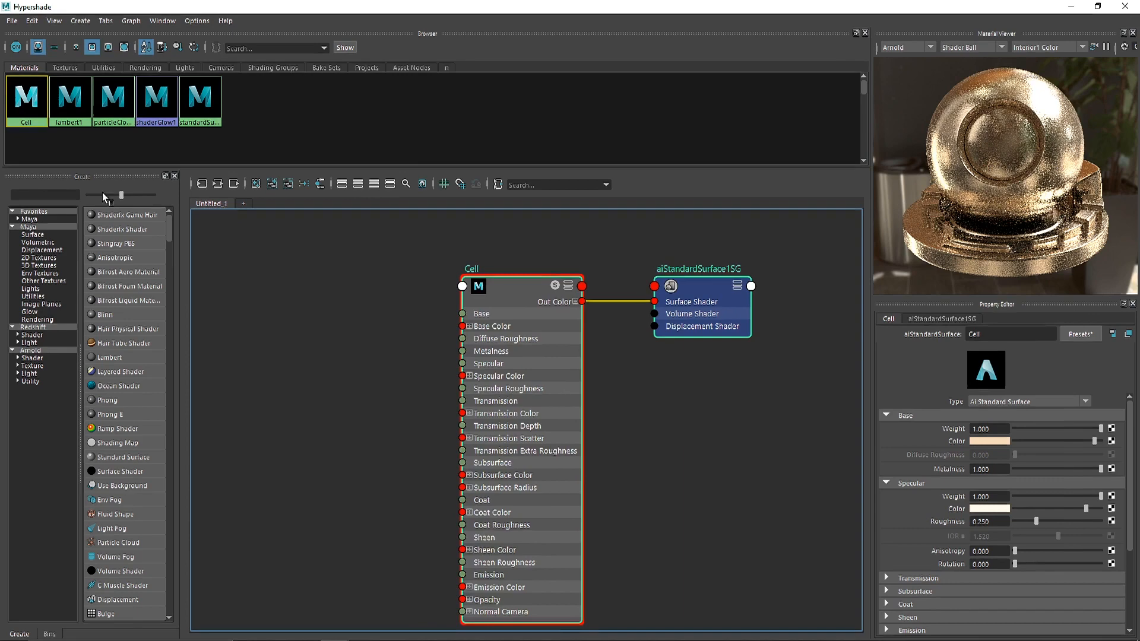
text(ramp)
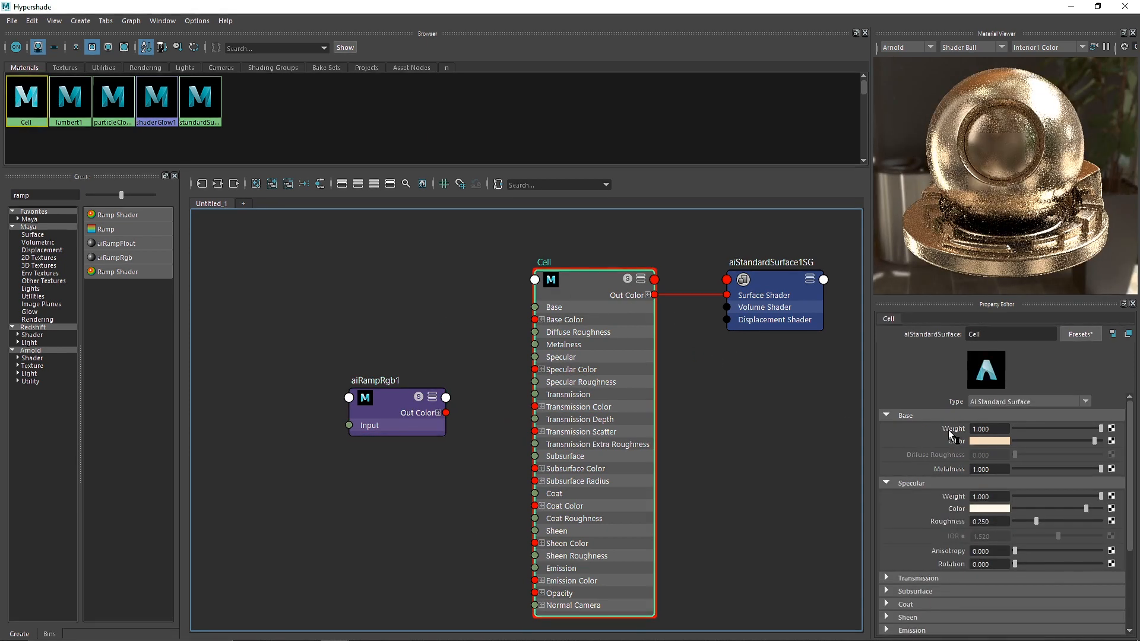
Lower Cell's Opacity under Geometry to test transparency, then select aiRampRgb1's settings.
click(887, 415)
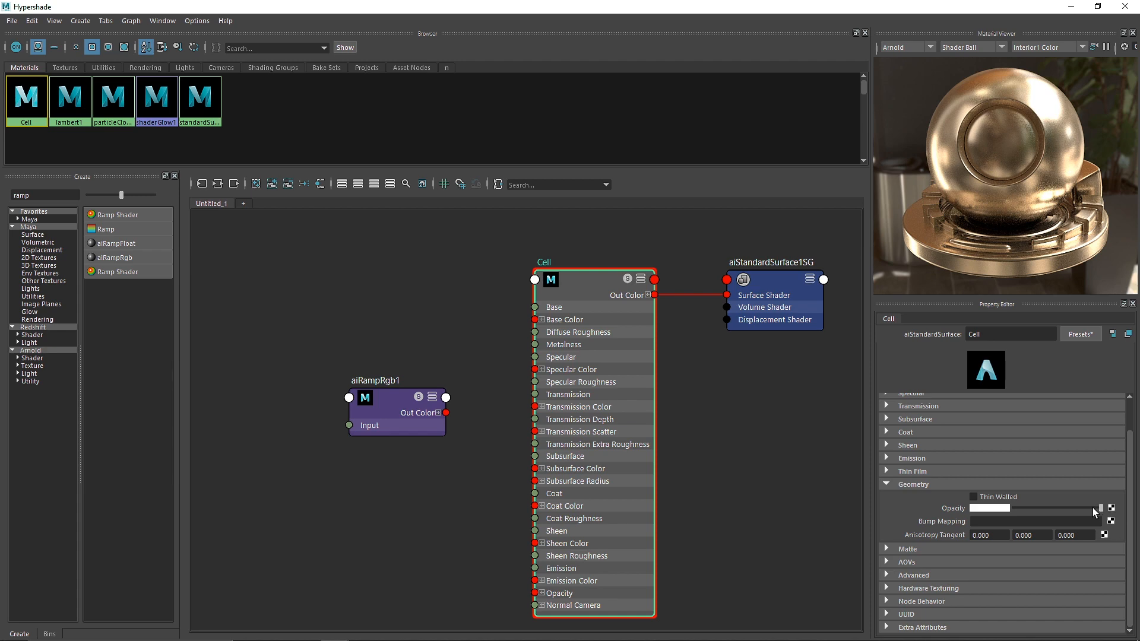
drag(1068, 507, 1014, 507)
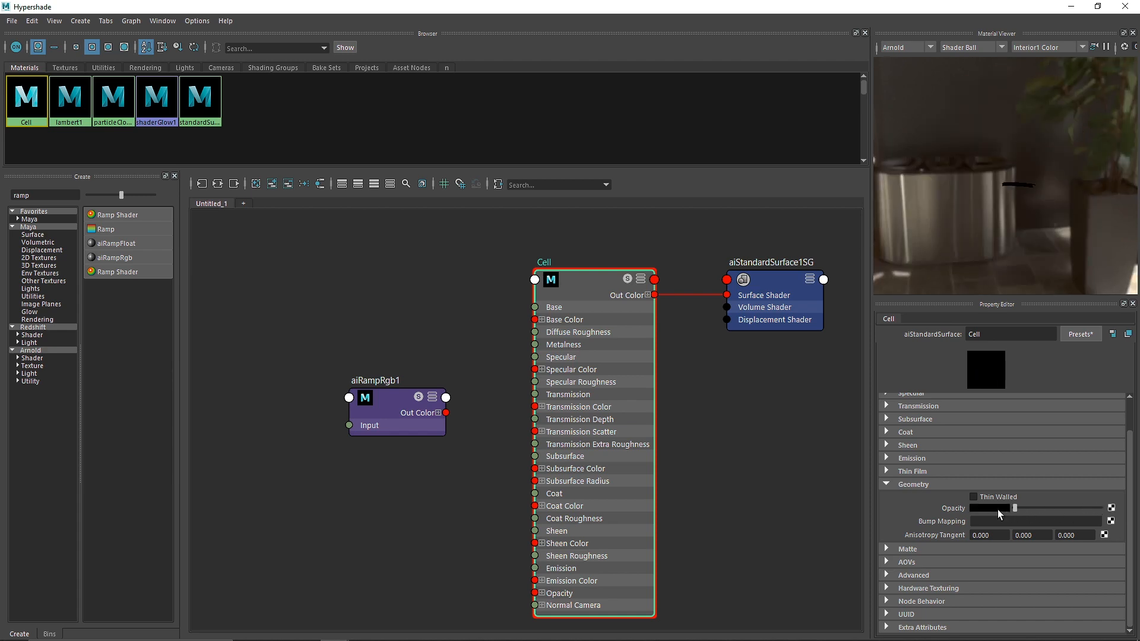
mouse_move(1042, 435)
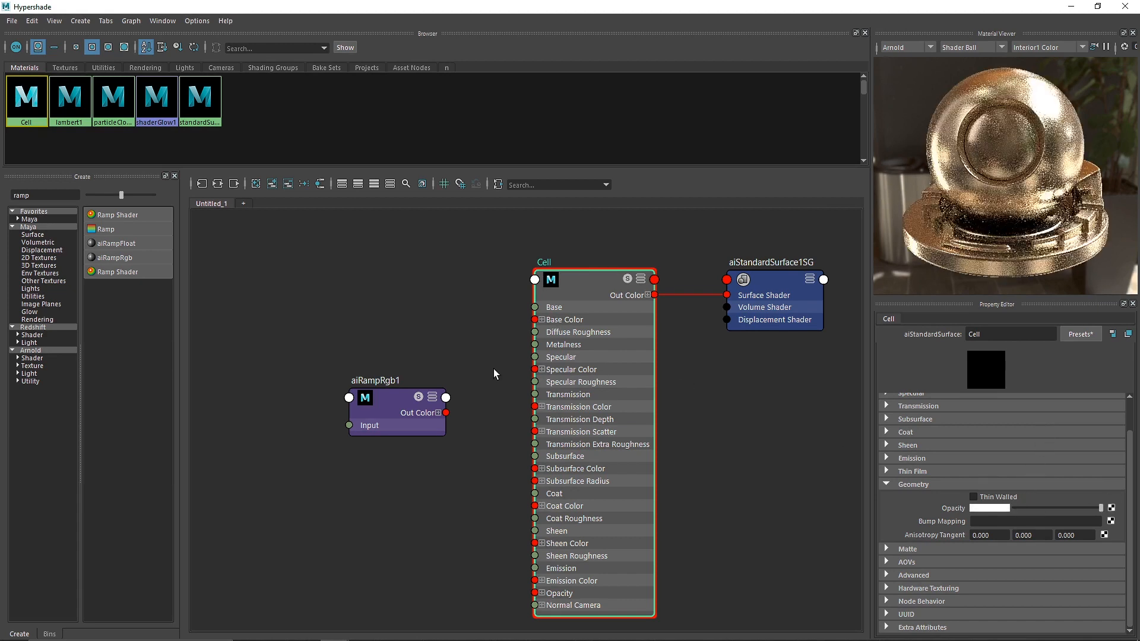
click(377, 389)
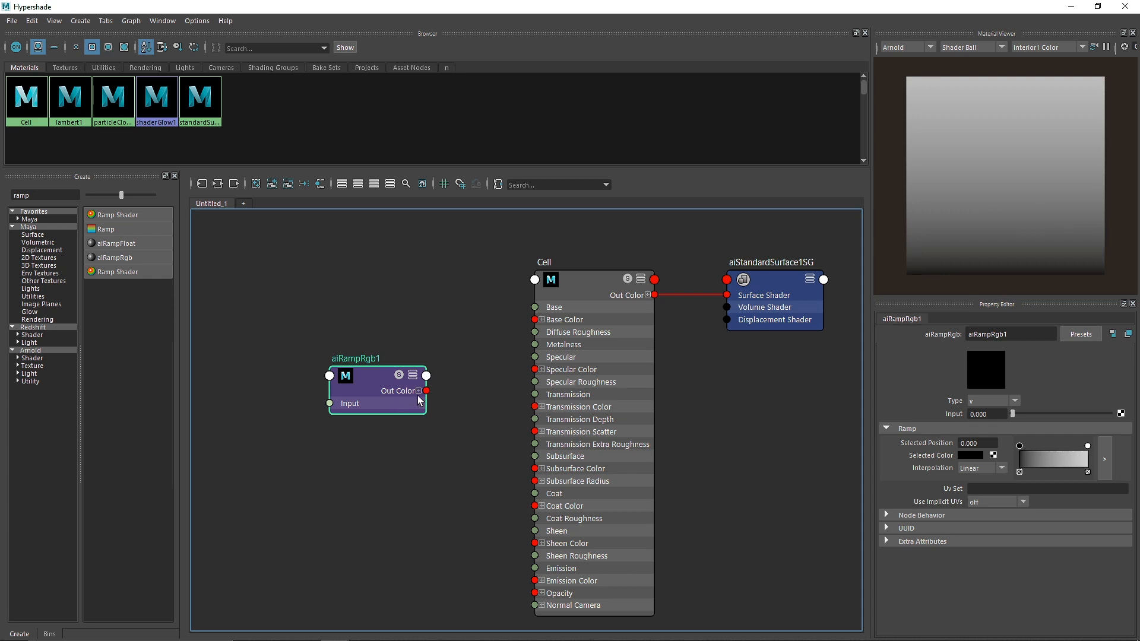
drag(426, 391, 534, 592)
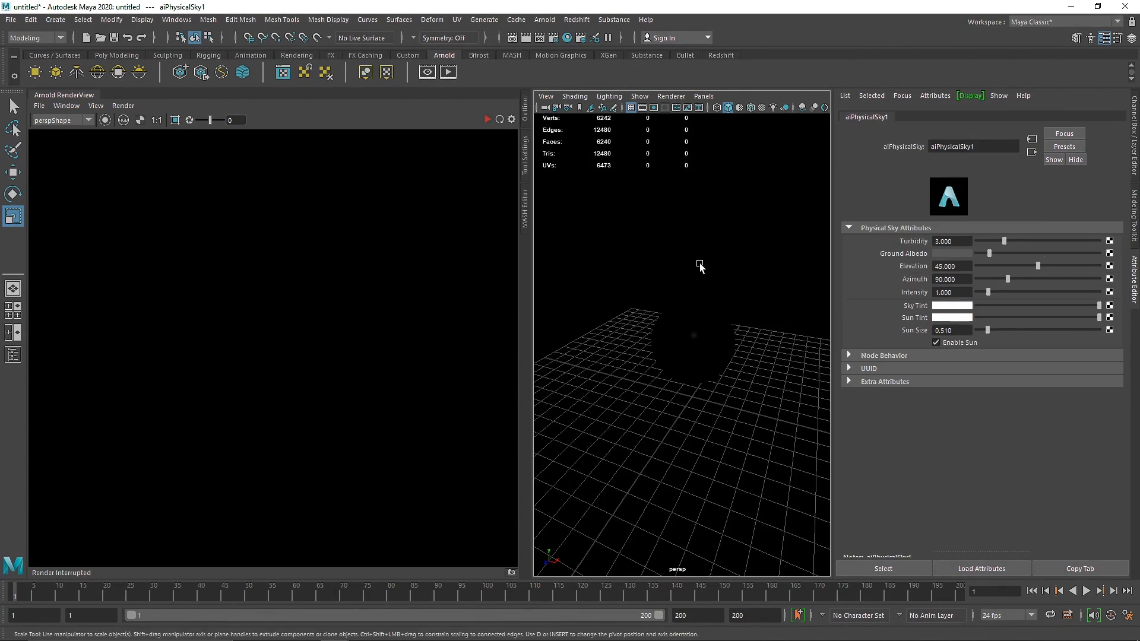
Start the Arnold IPR render and enable Scene Updates from the Render menu.
click(122, 105)
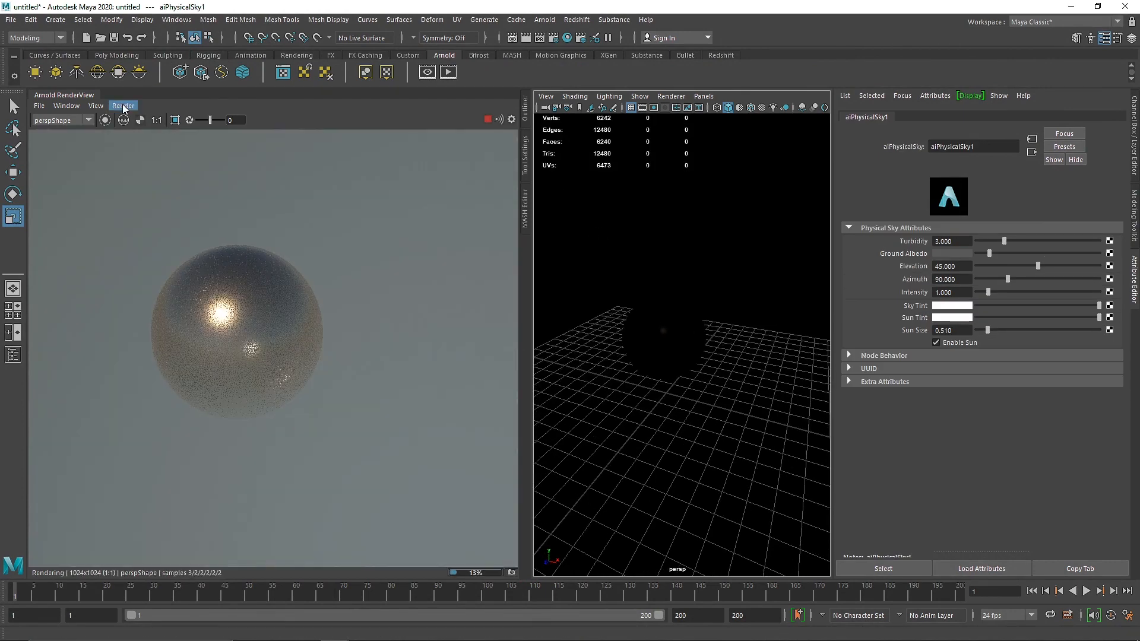
click(122, 104)
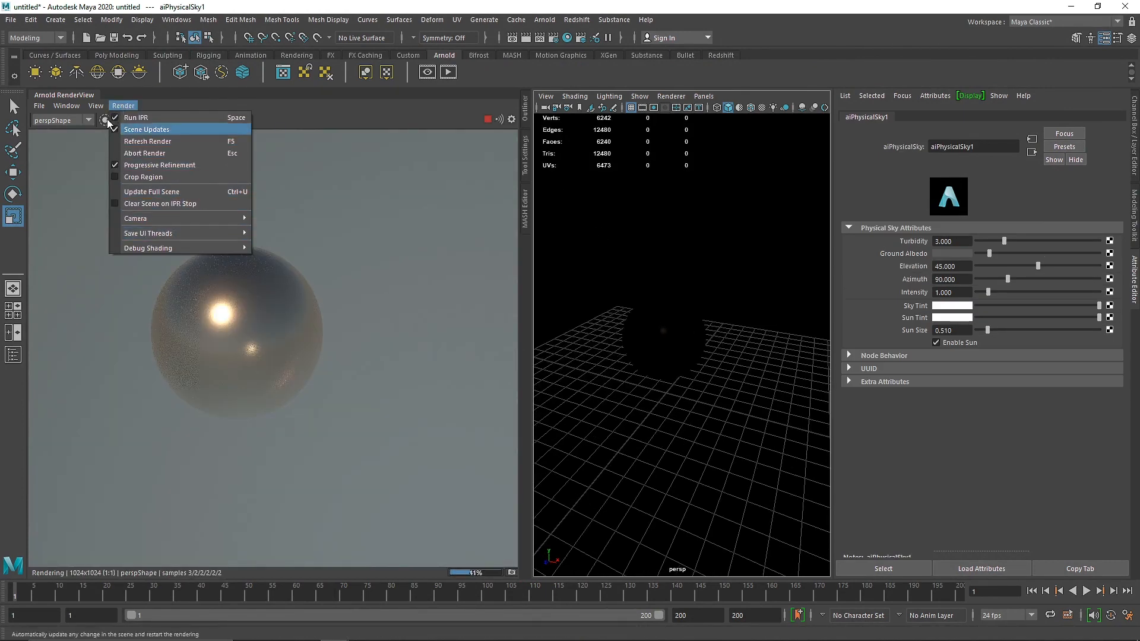
click(146, 128)
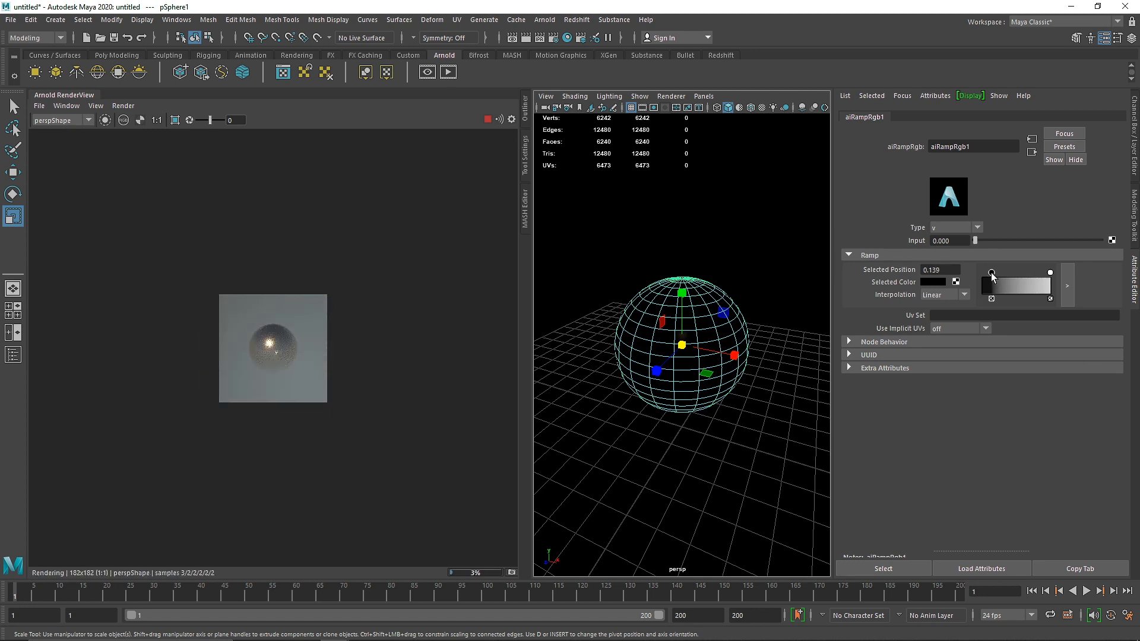
Set the RenderView Test Resolution to 100% and refresh the render.
click(95, 105)
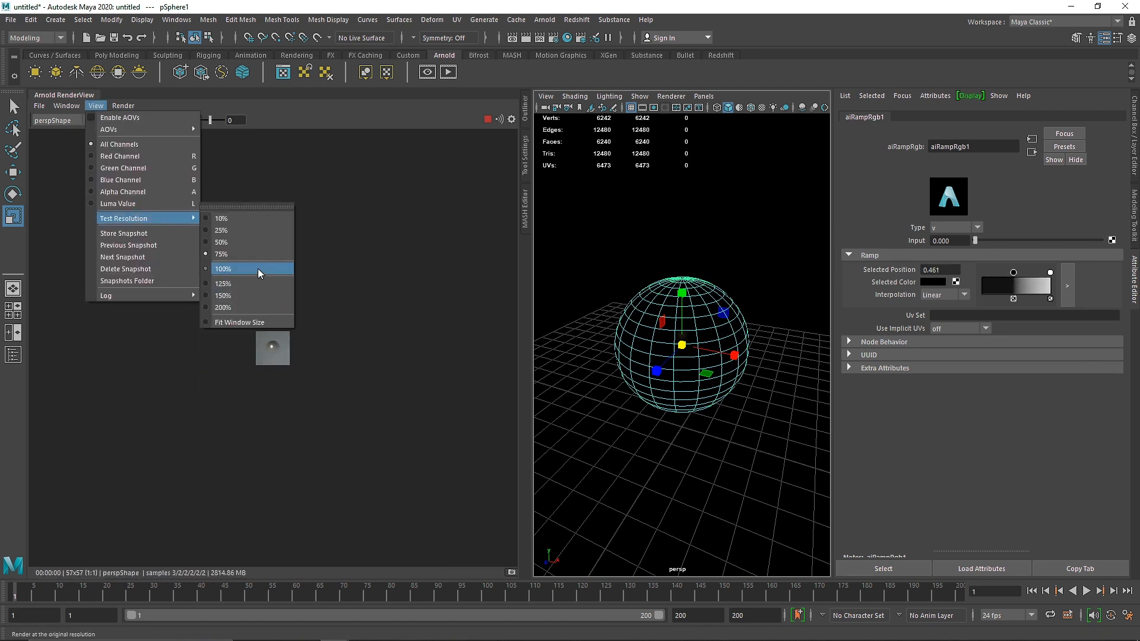
click(223, 269)
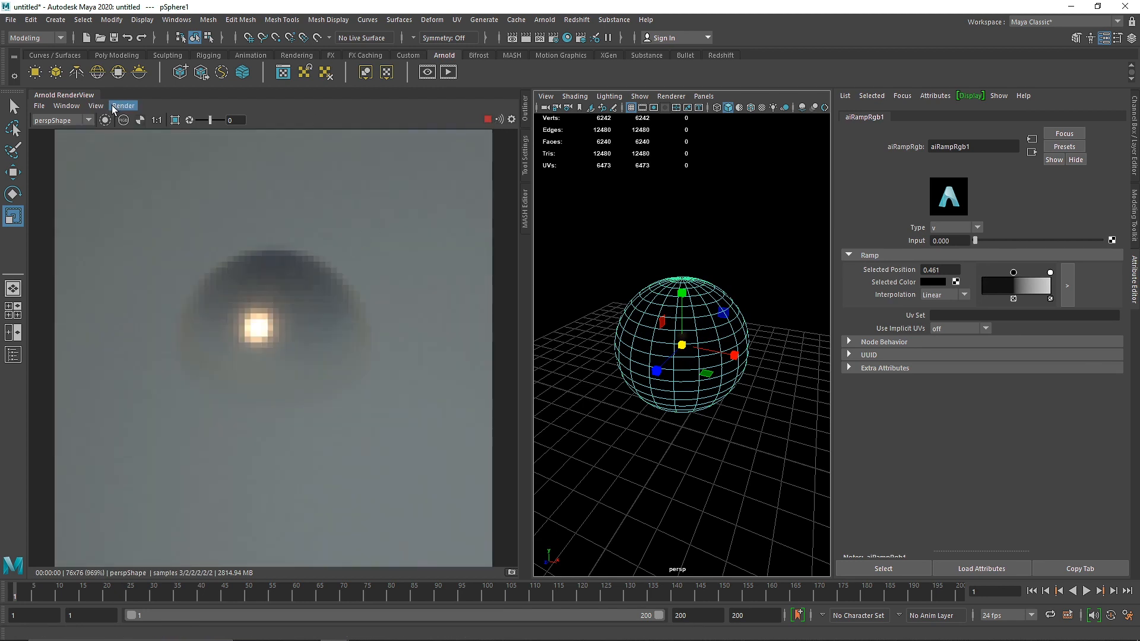
click(122, 105)
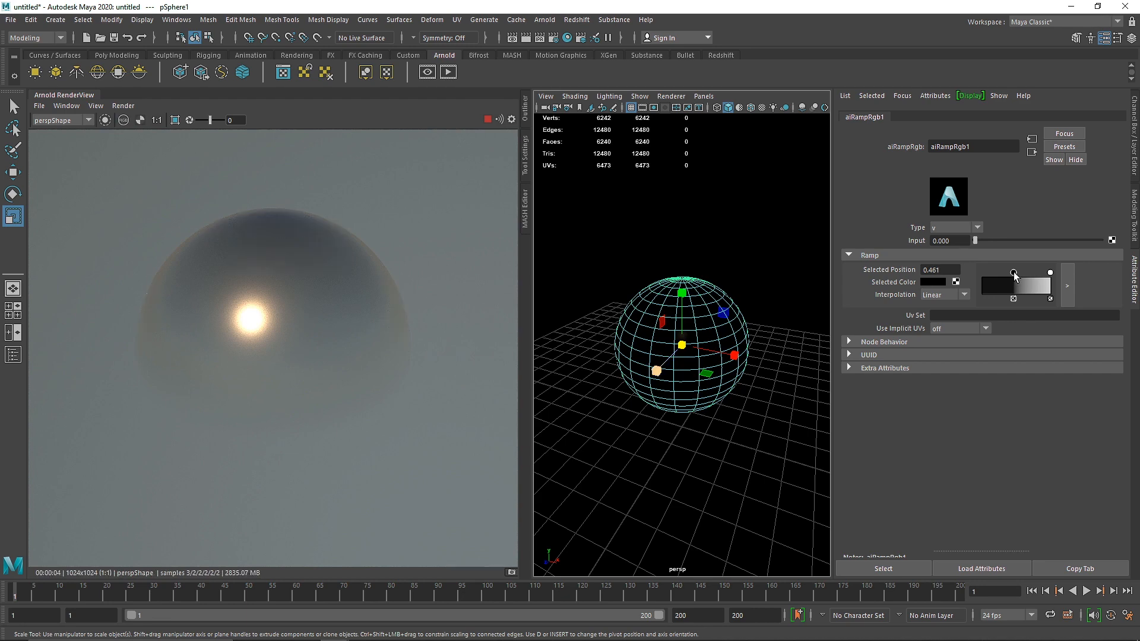
Slide aiRampRgb1's dark marker through 0.417, 0.400, 0.19 and about 0.24.
drag(1013, 273, 1006, 273)
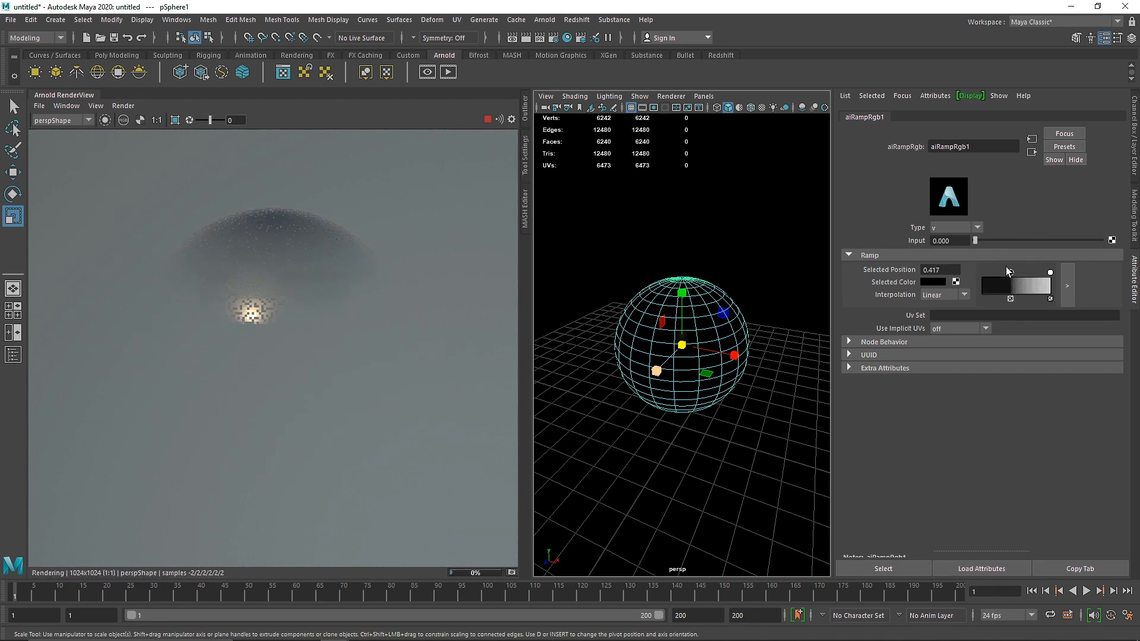
drag(1013, 272, 1009, 274)
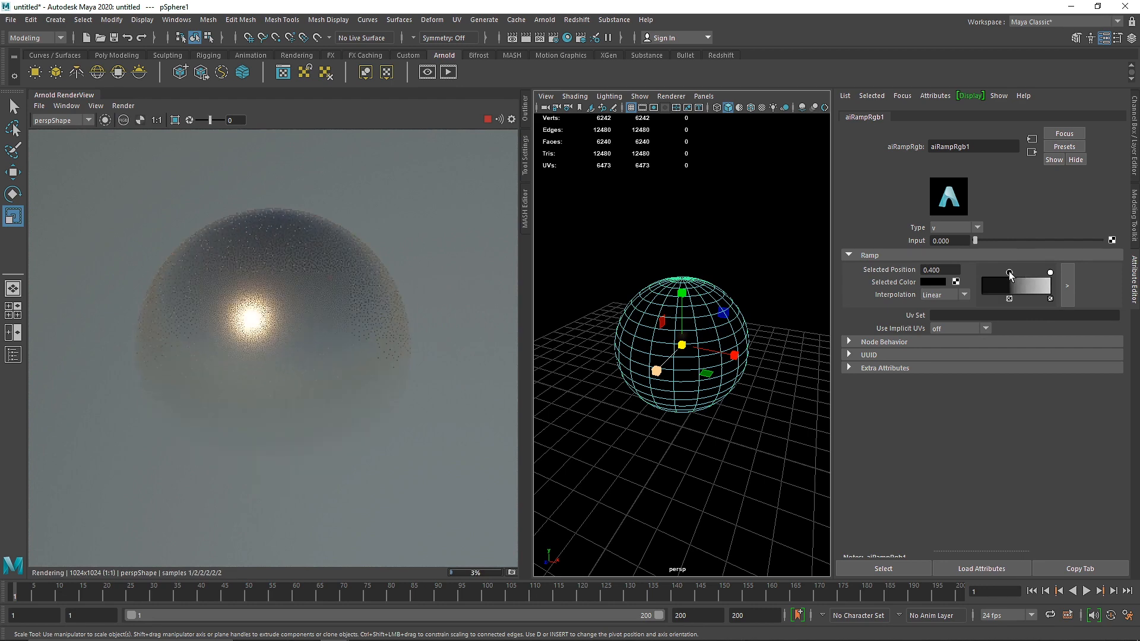
drag(1009, 273, 997, 273)
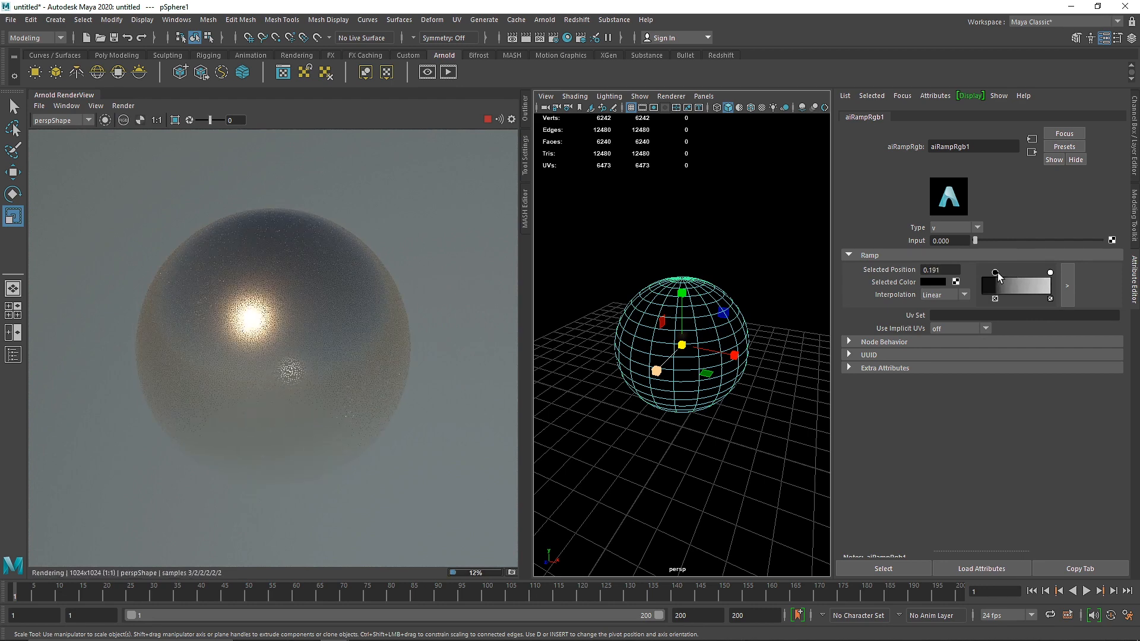
drag(995, 272, 1000, 272)
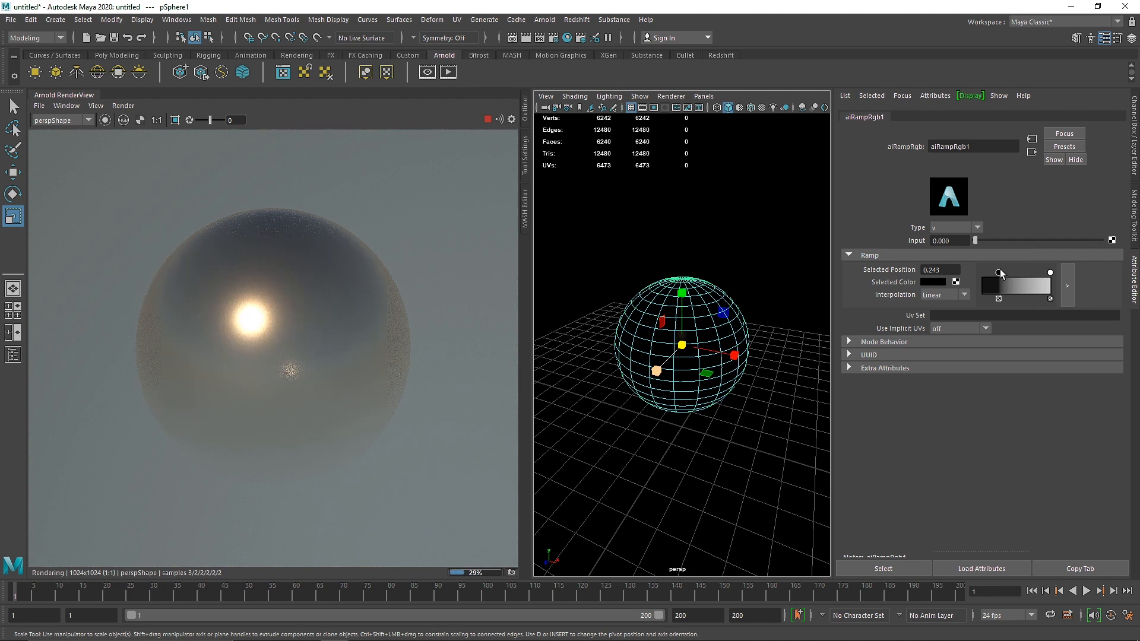
Move the dark marker to hide the lower sphere, settling it around 0.565 for a dome.
drag(1000, 273, 1048, 273)
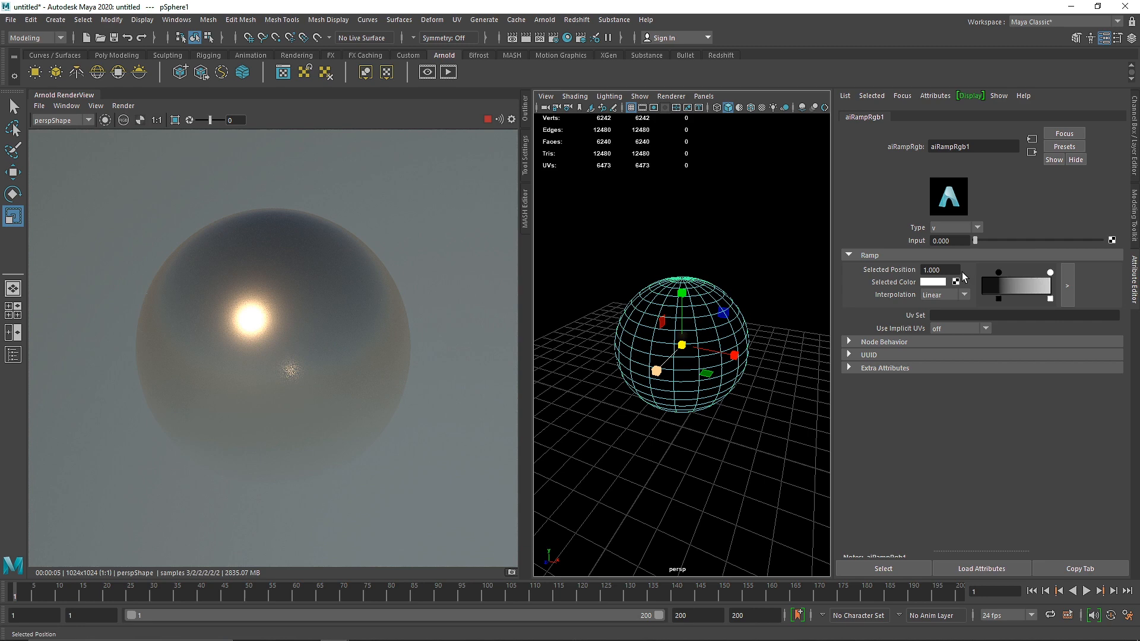
drag(1041, 273, 983, 273)
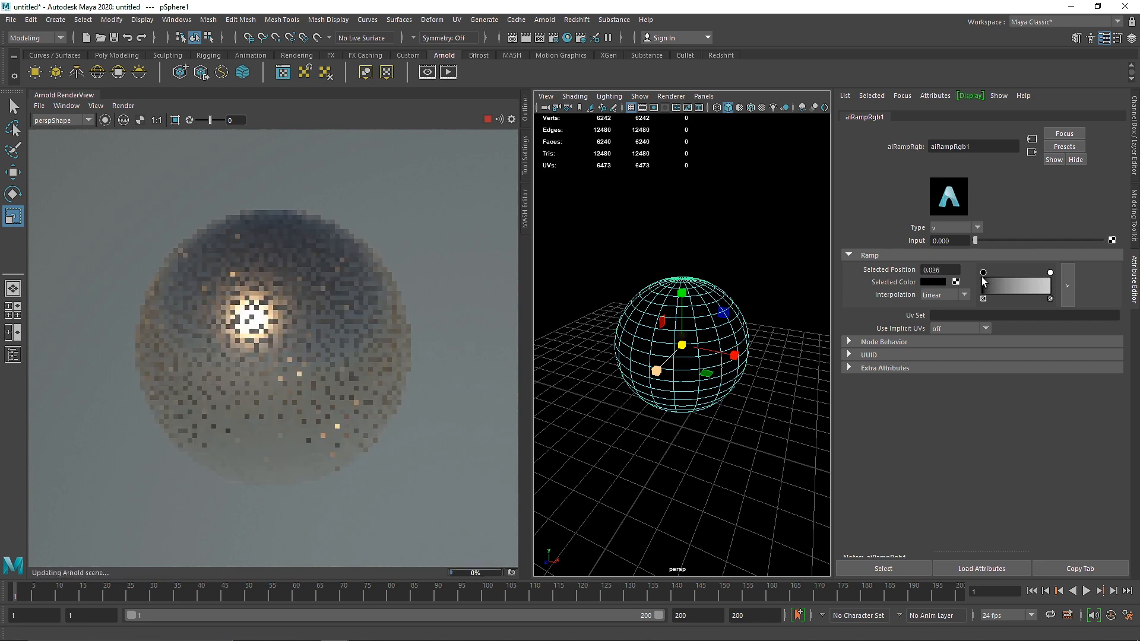
drag(983, 272, 1050, 272)
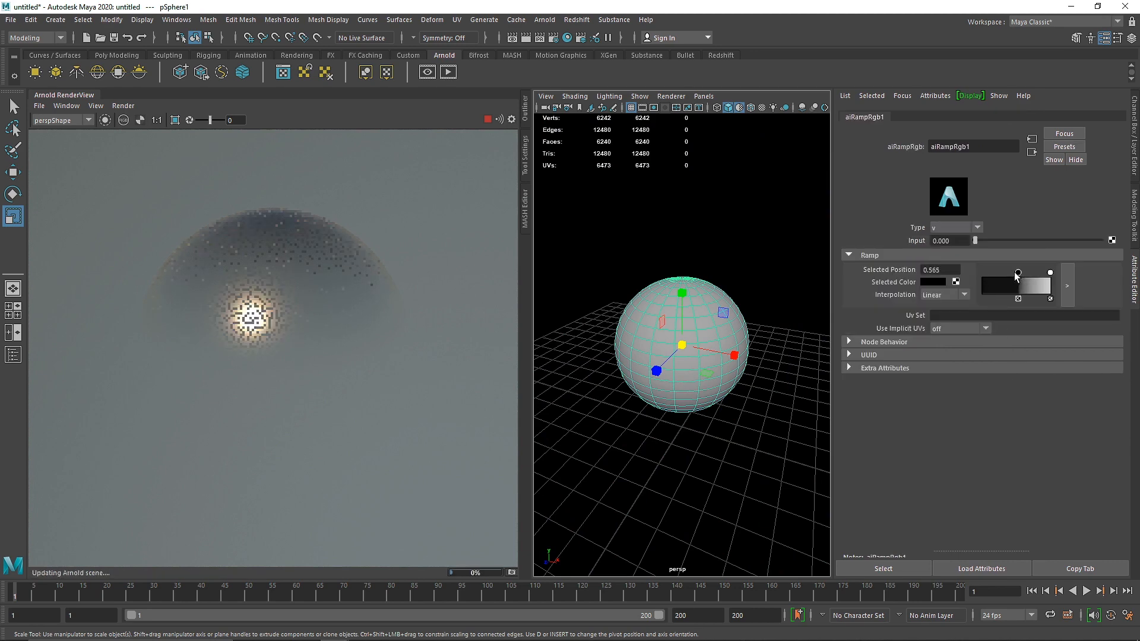
drag(1018, 273, 1030, 273)
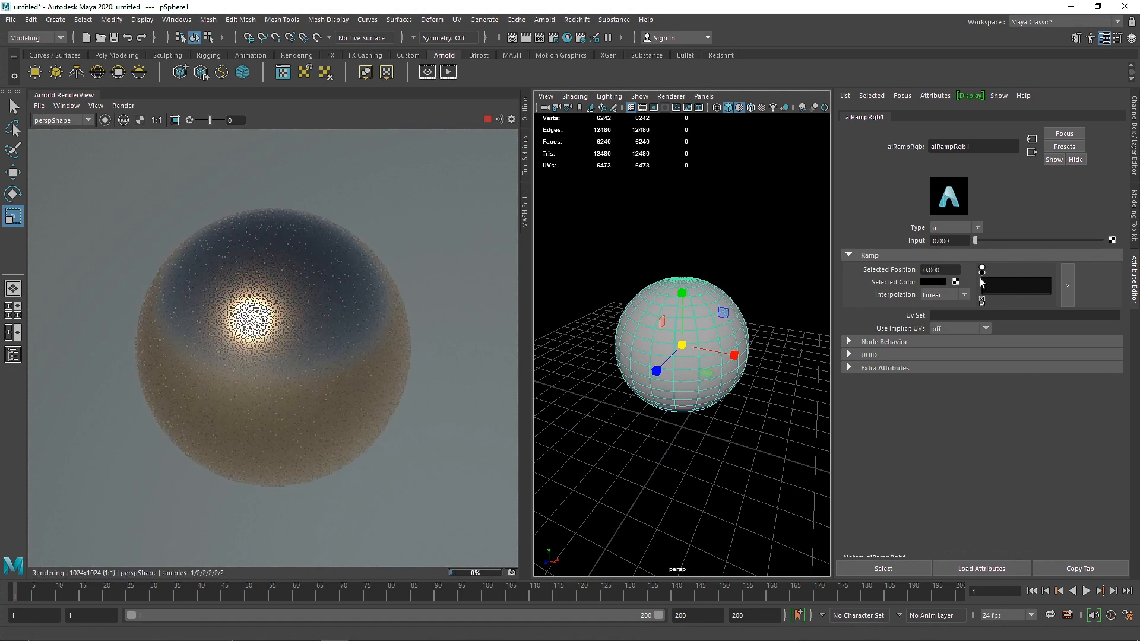
Add a ramp marker, try diagonal, set Type to v and move the dark marker to about 0.417.
click(1047, 289)
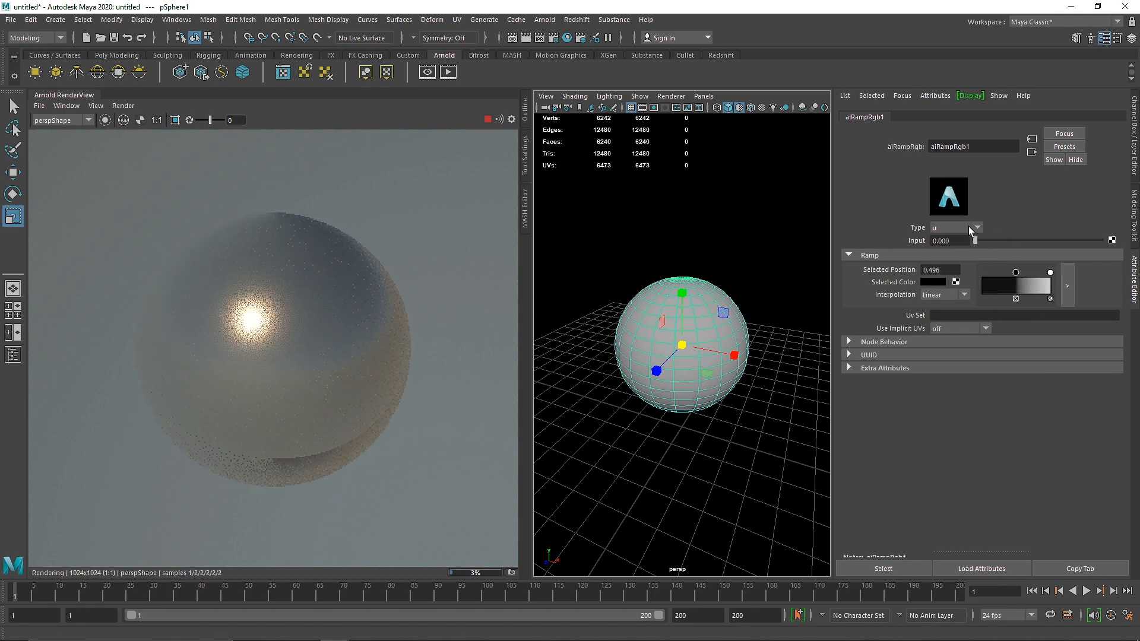
click(977, 227)
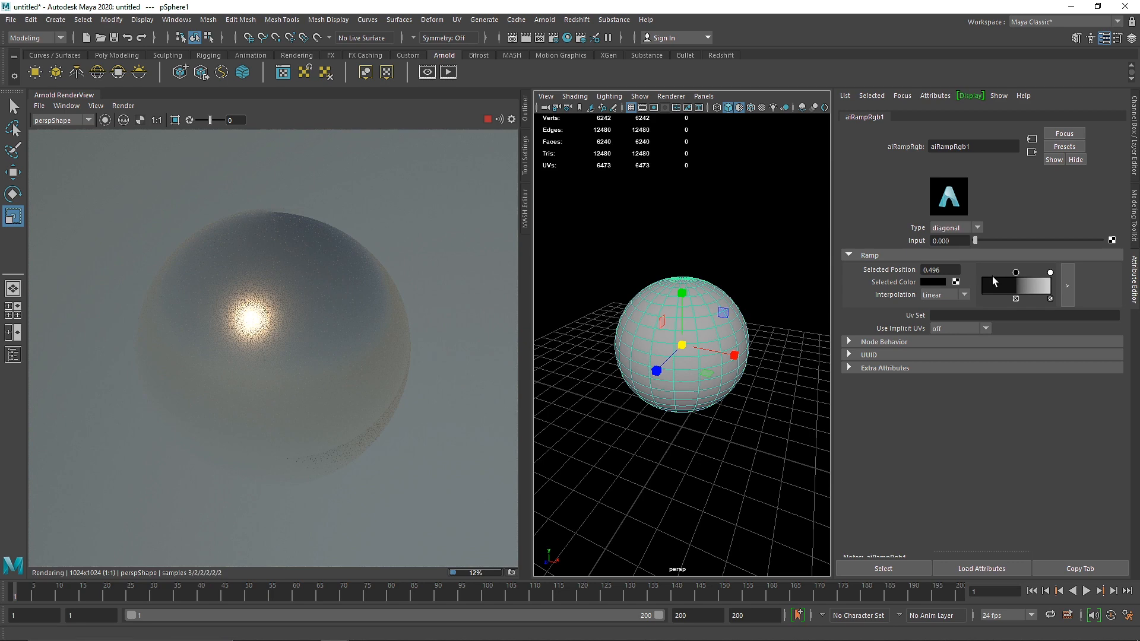
click(956, 226)
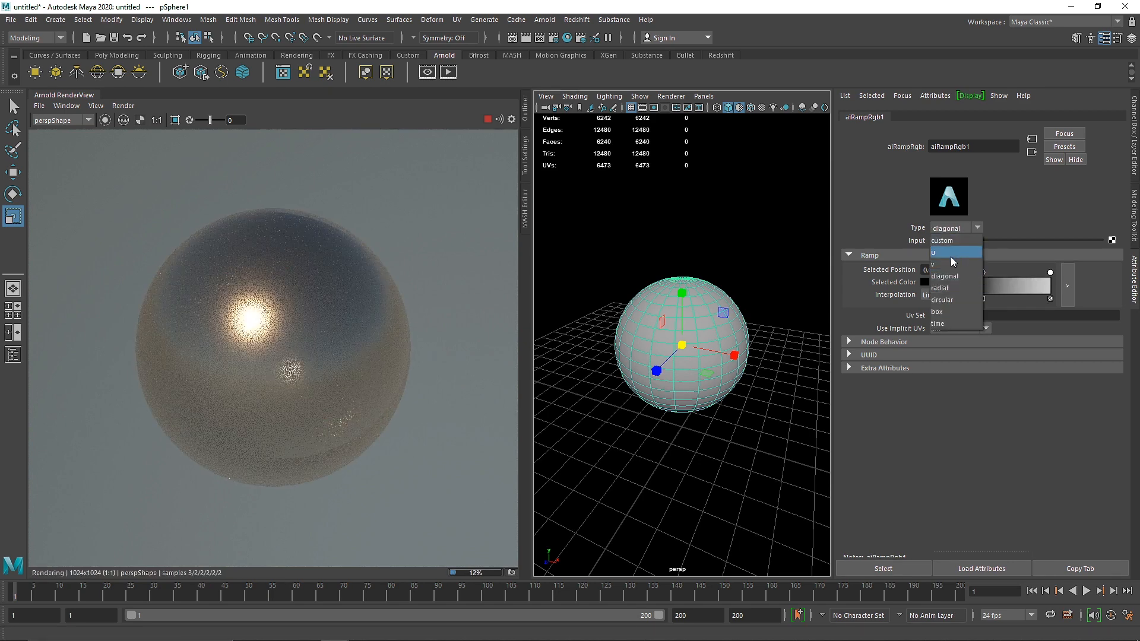
click(940, 252)
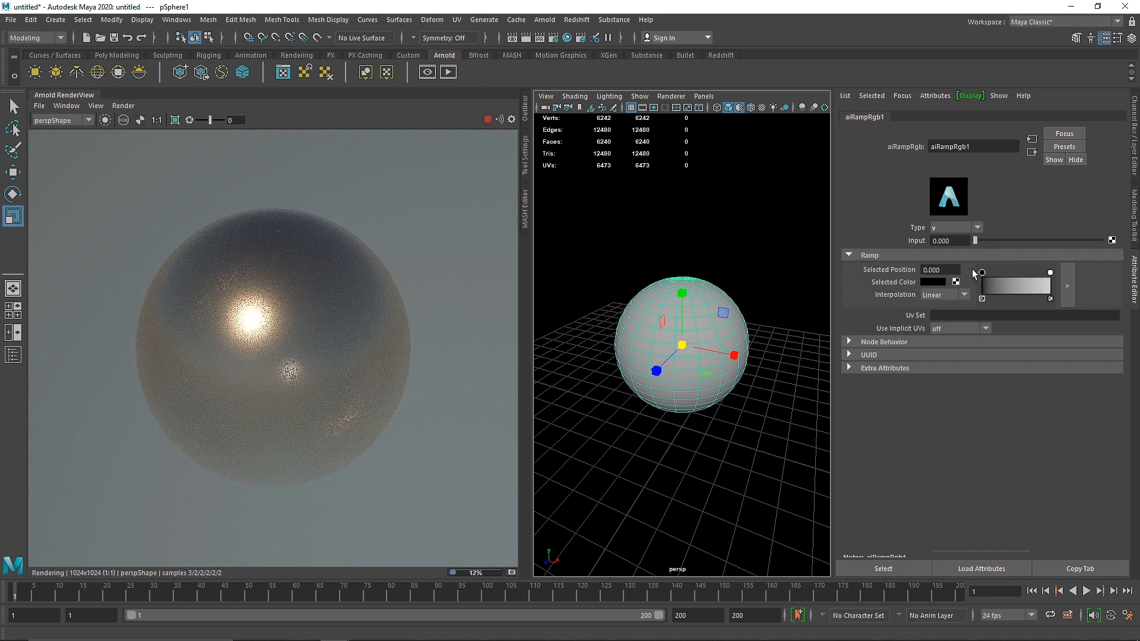
drag(979, 273, 1009, 273)
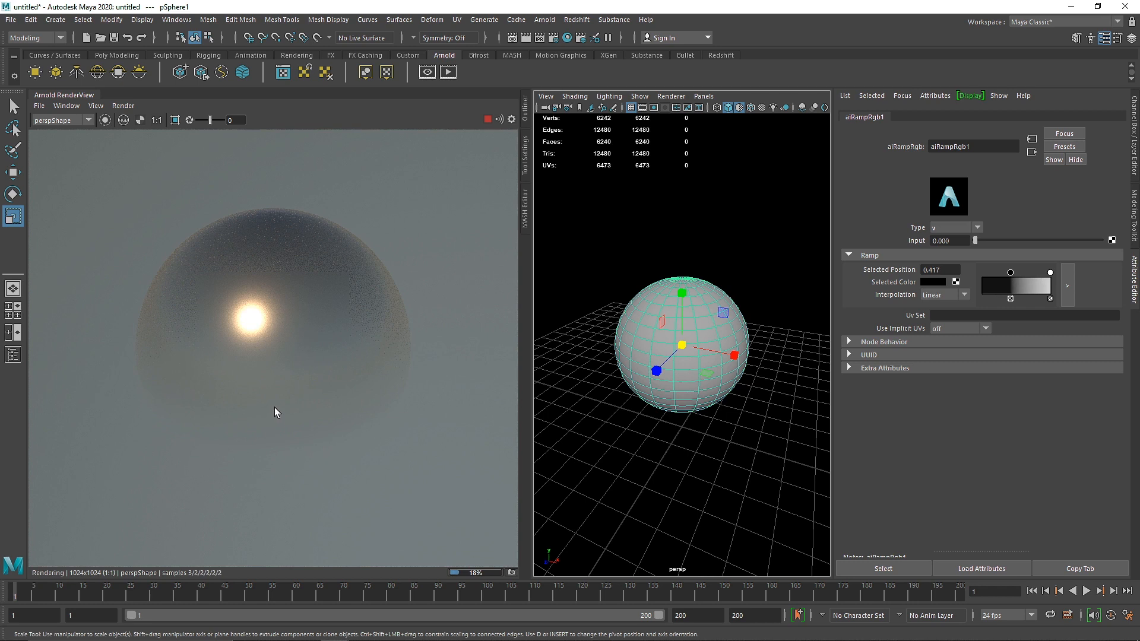
mouse_move(312, 383)
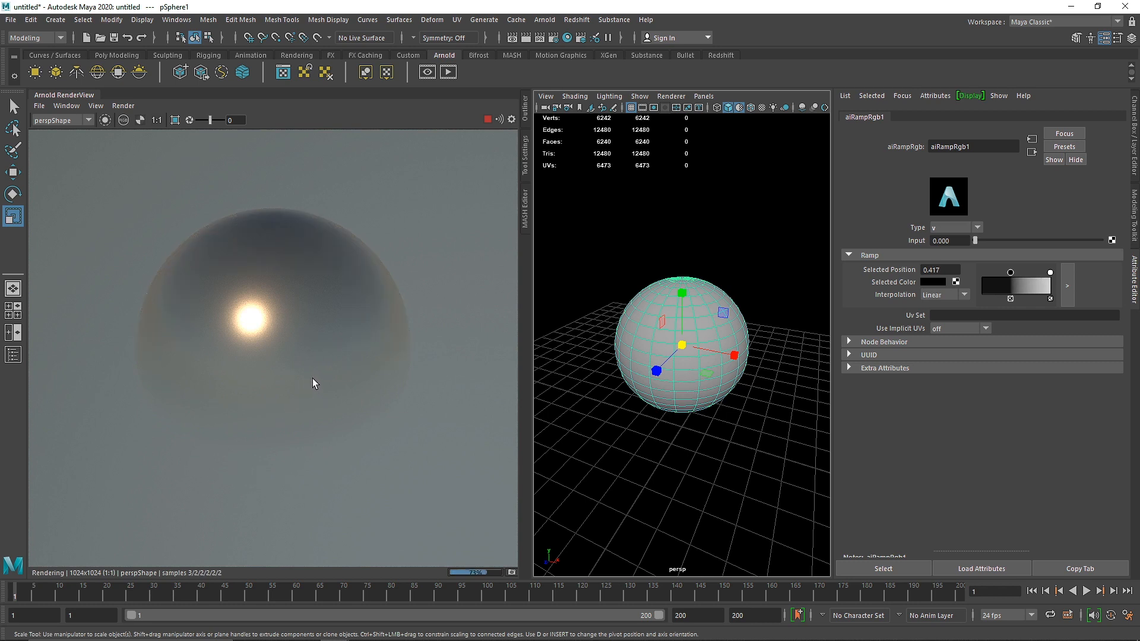
mouse_move(372, 383)
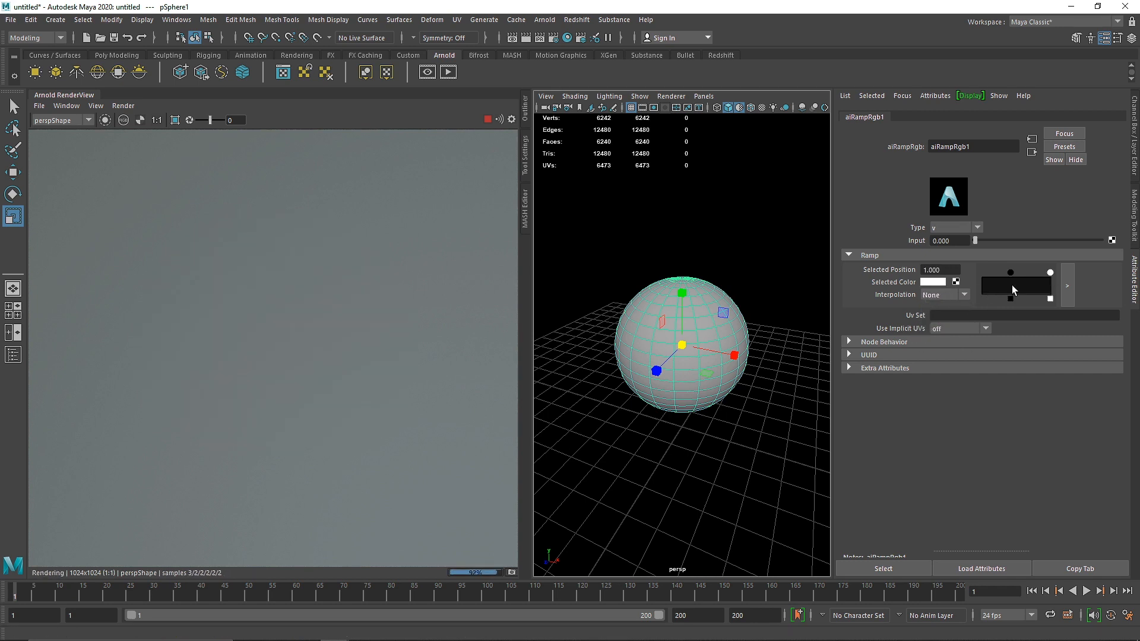
With no interpolation, rearrange the markers to invert the ramp and cut the top into a bowl.
drag(1048, 273, 1028, 273)
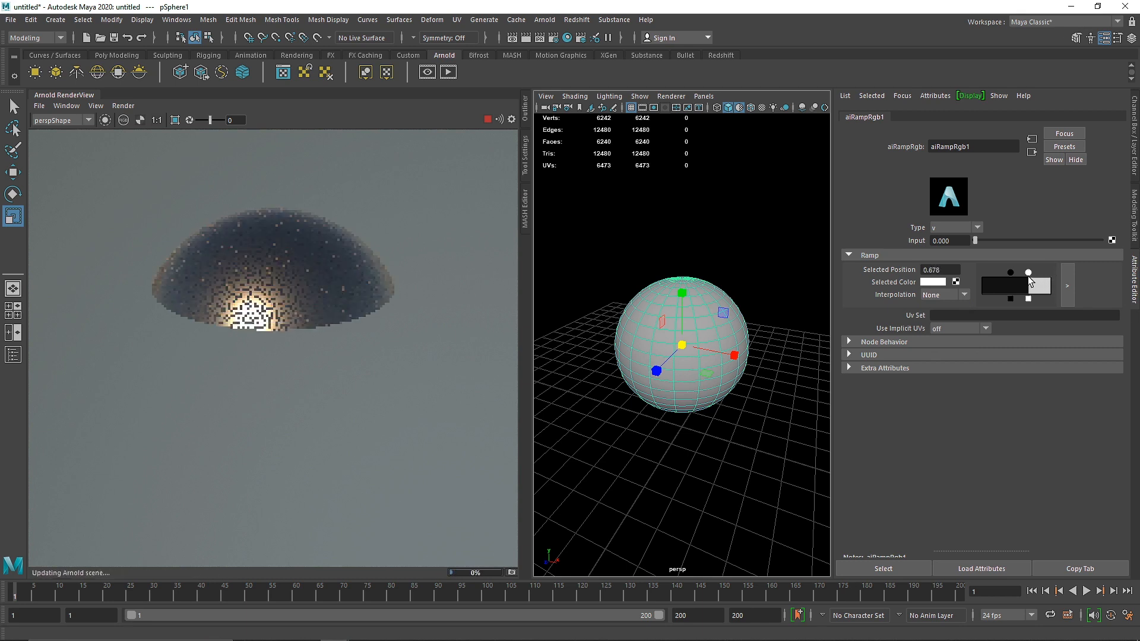
drag(1027, 273, 1019, 273)
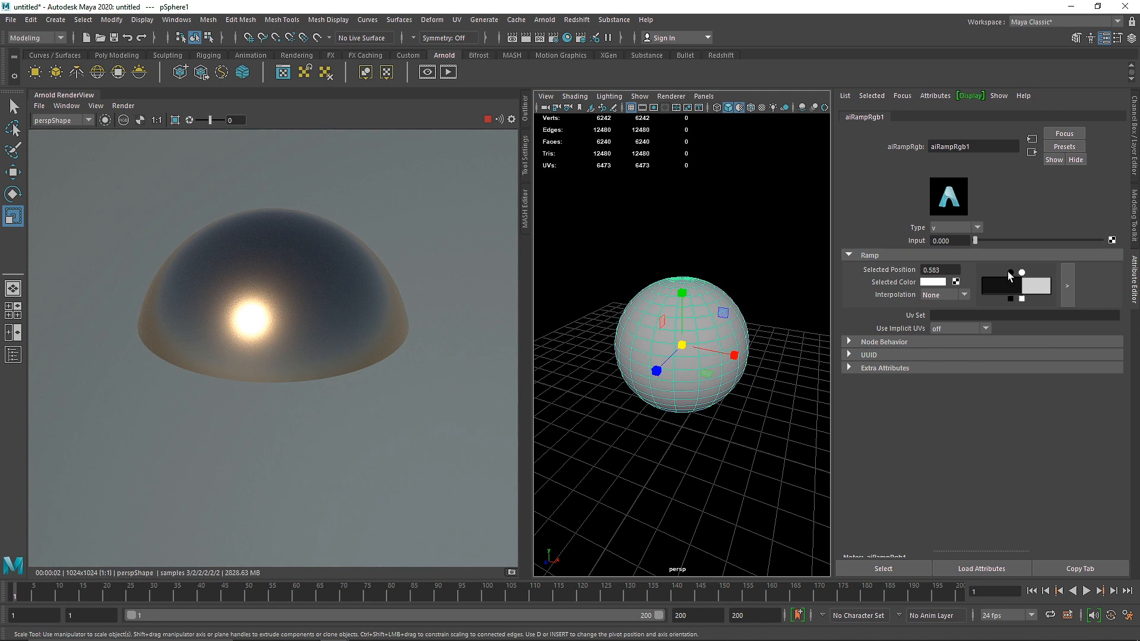
drag(1008, 273, 1030, 273)
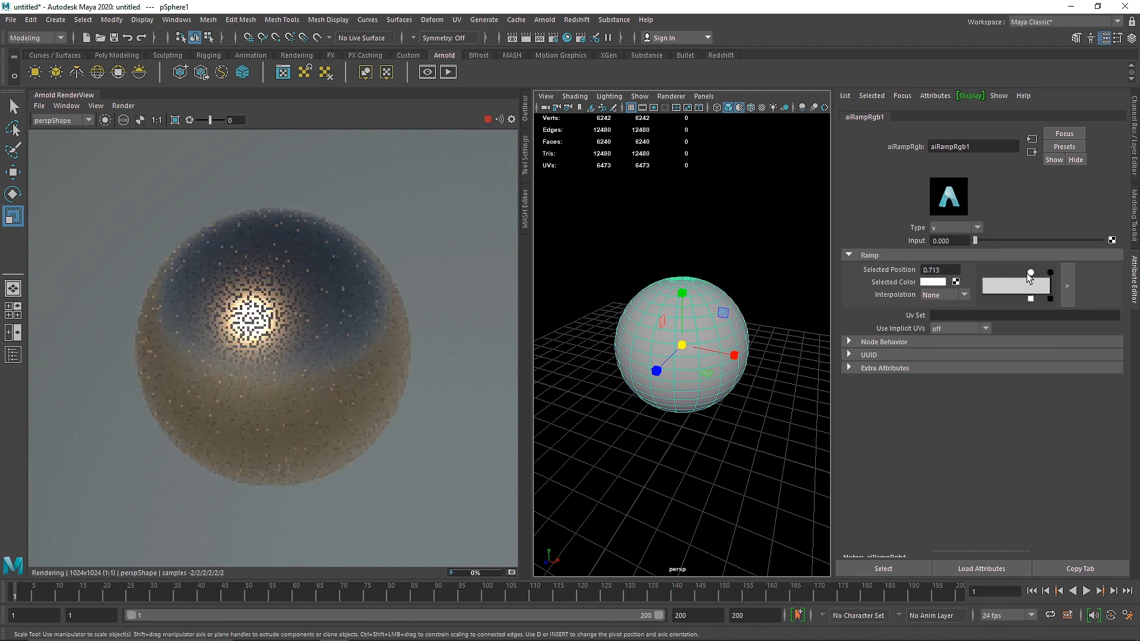
drag(1048, 273, 1021, 273)
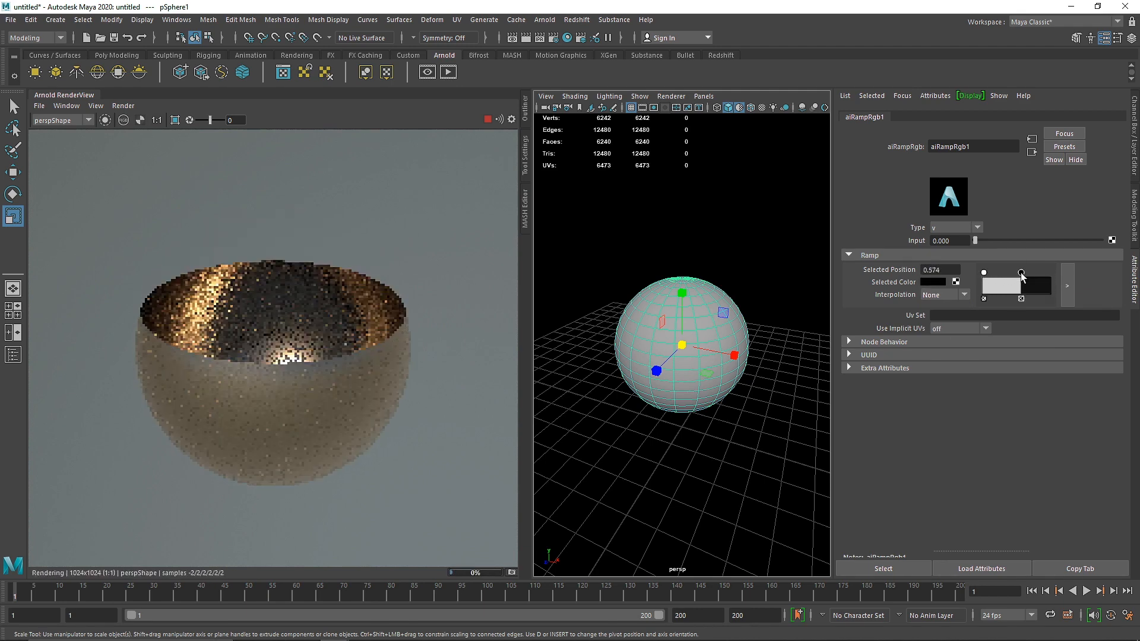
drag(1021, 272, 1018, 272)
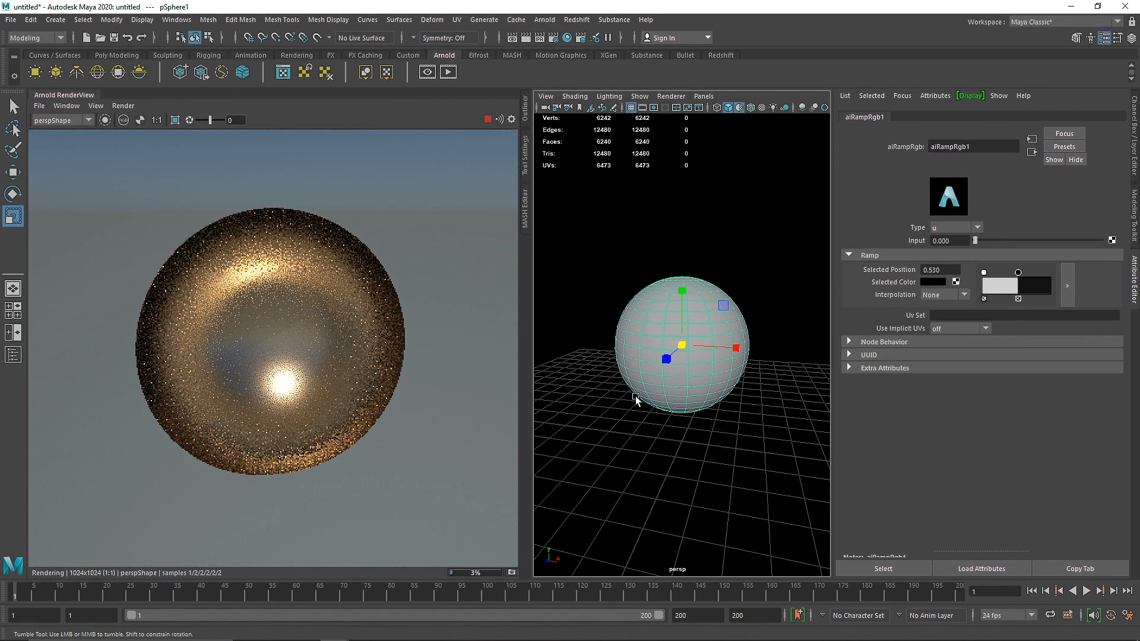
Orbit to a side view, set ramp Type to v and select the white start marker.
drag(654, 400, 691, 385)
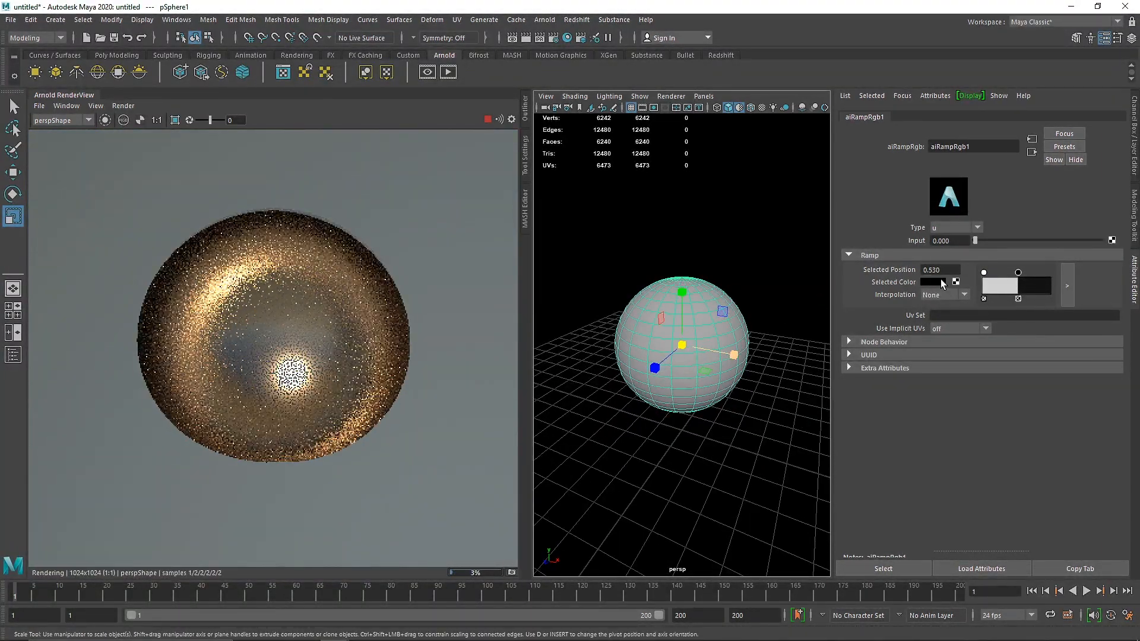
click(978, 226)
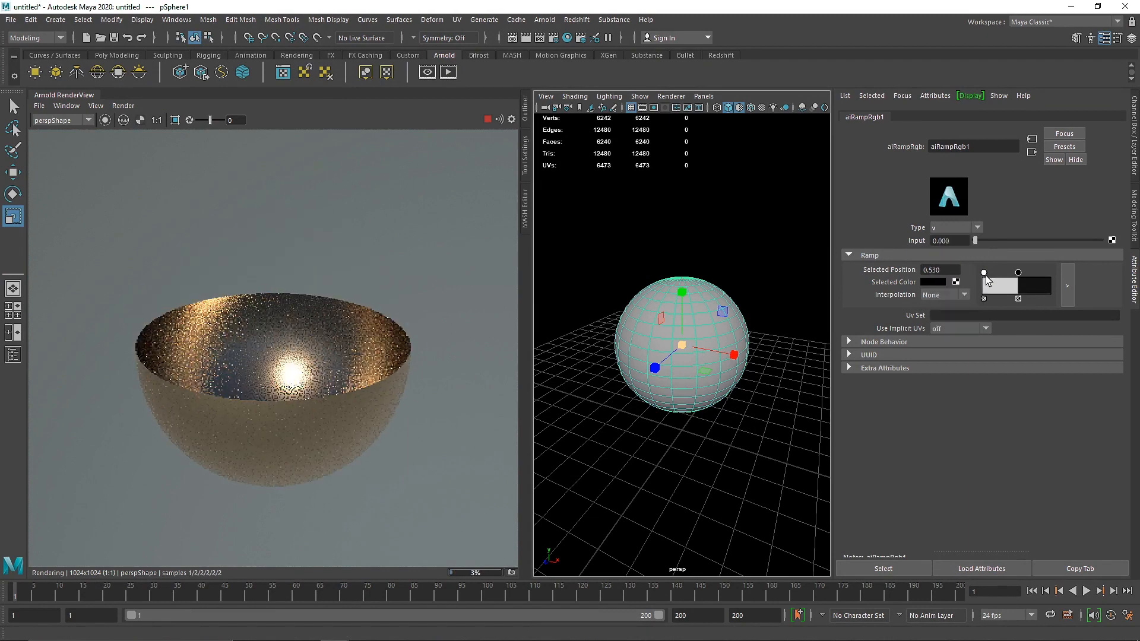
click(964, 294)
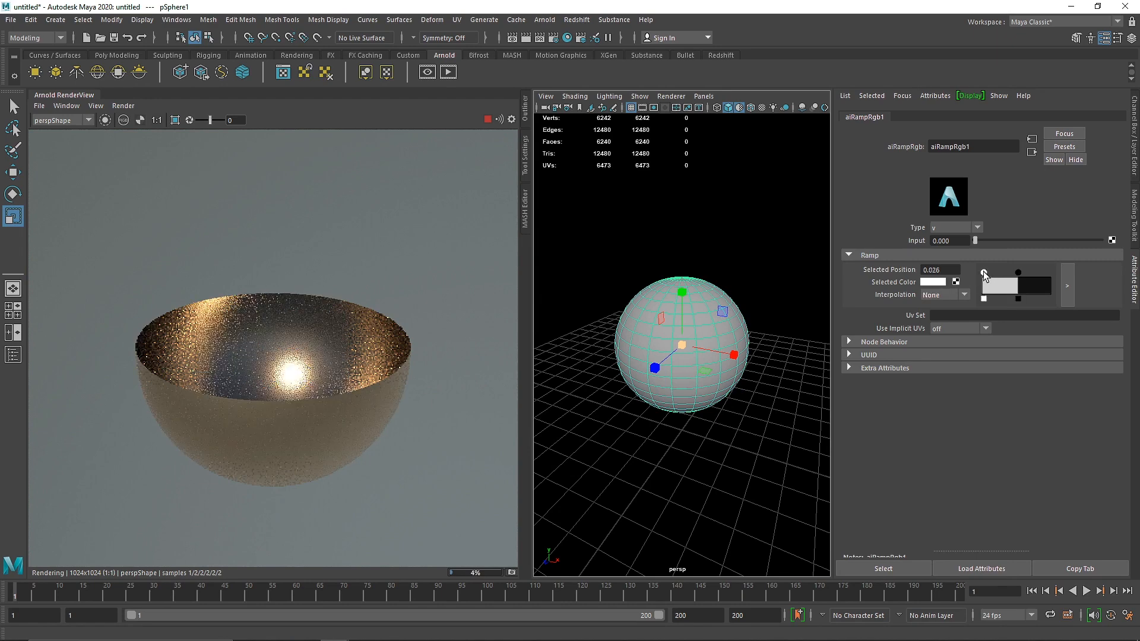
click(964, 295)
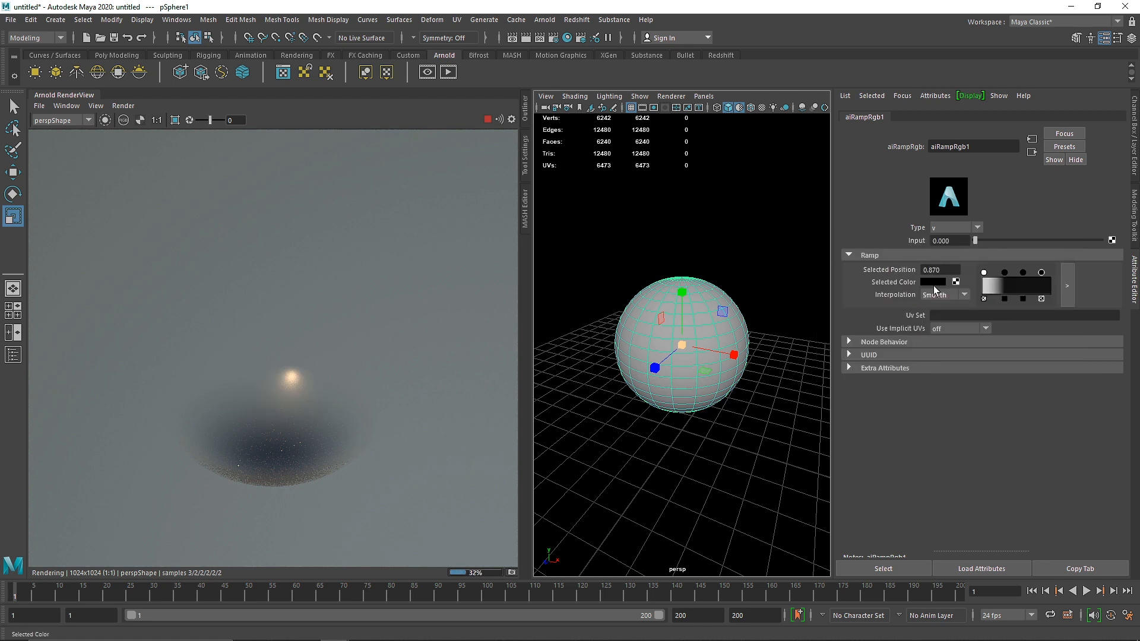
Add black and white markers along the aiRampRgb1 gradient with Smooth interpolation for banded transparency.
click(932, 282)
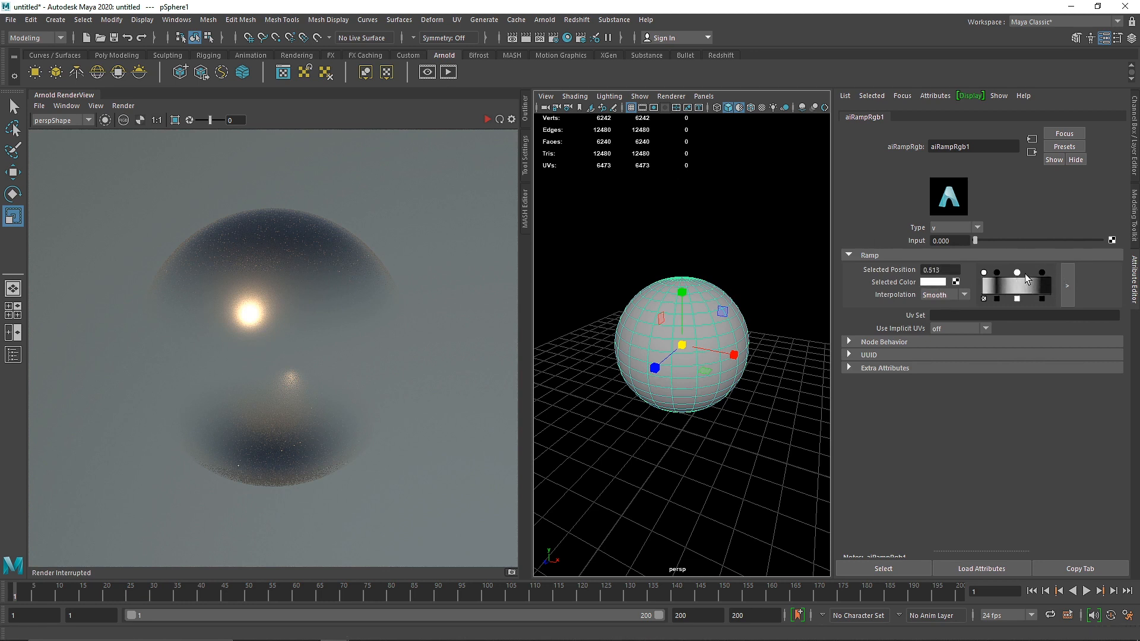
click(1044, 272)
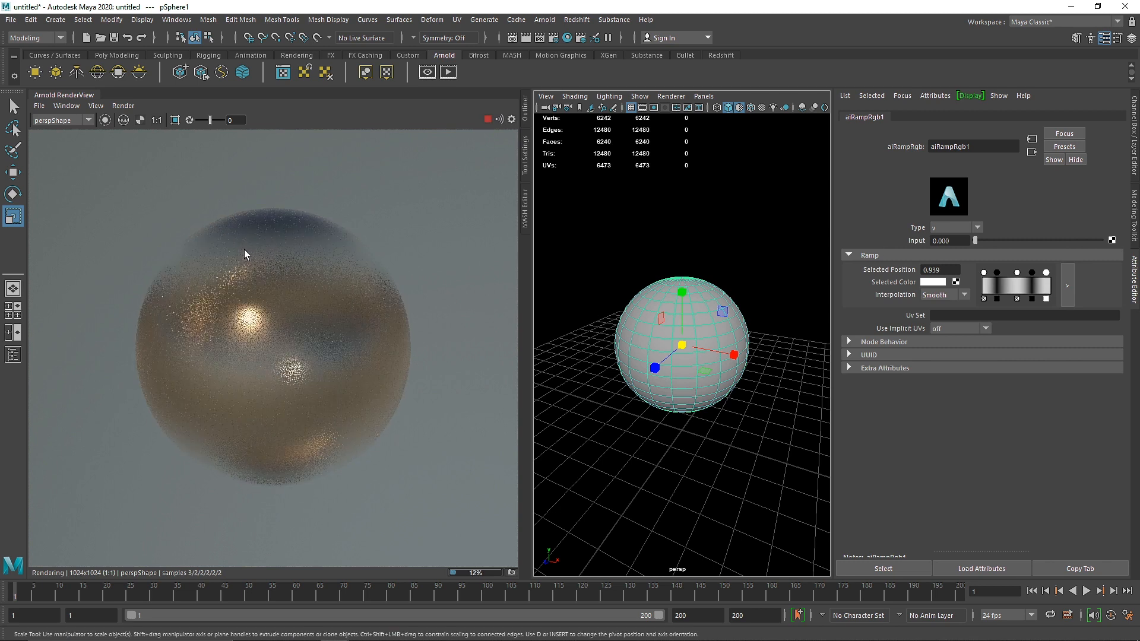
click(964, 294)
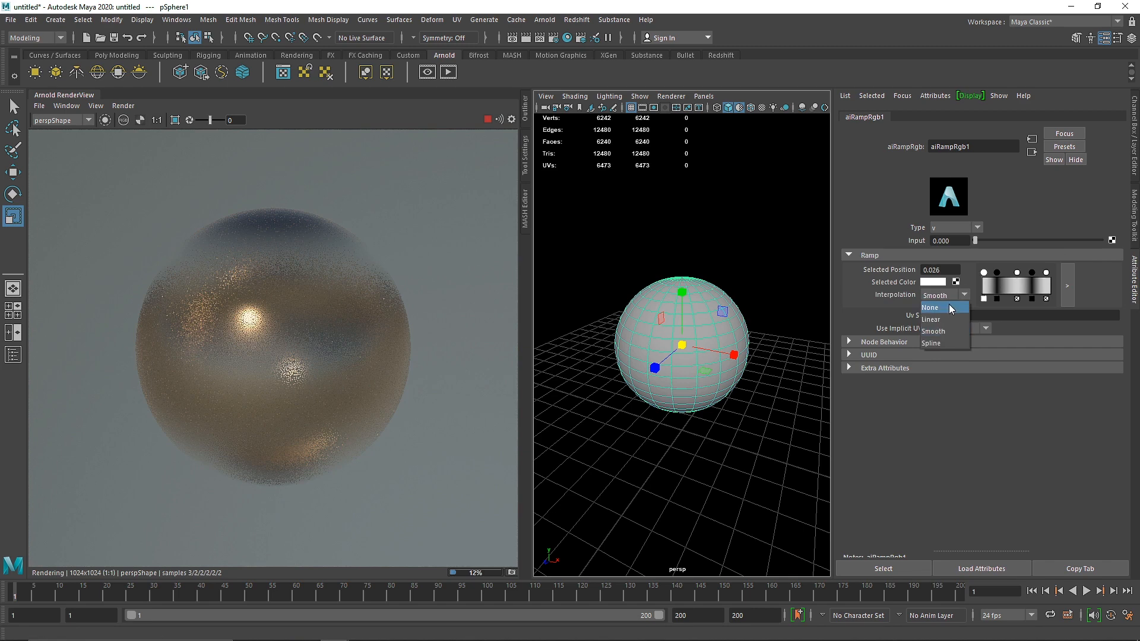
Set the ramp markers' Interpolation to None and drag a marker to resize the sharp top hole.
click(931, 319)
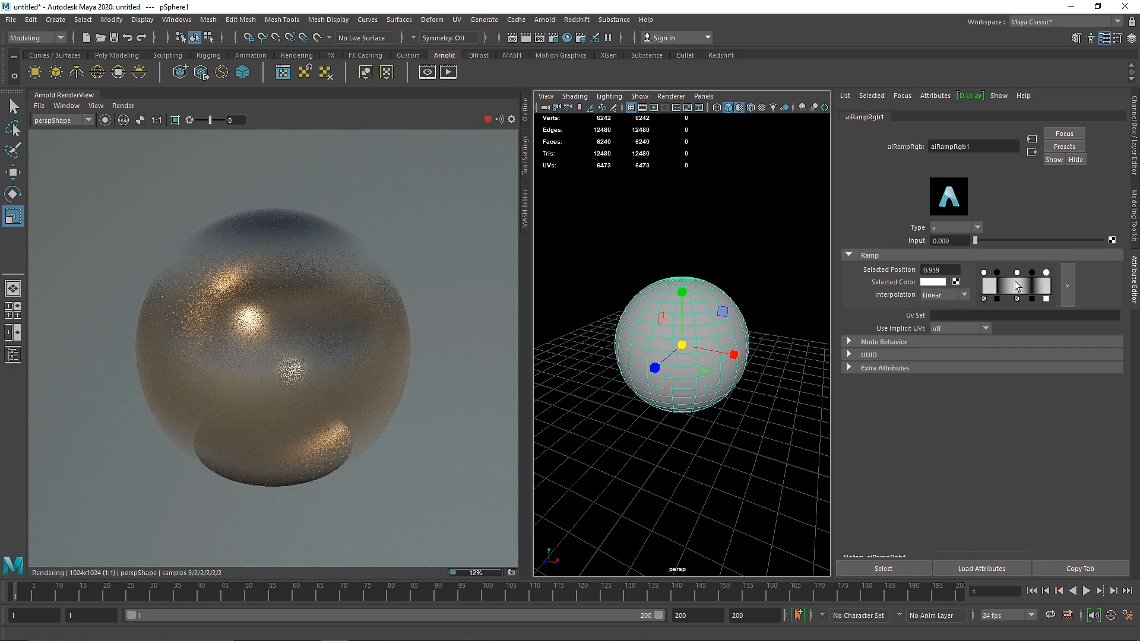
click(963, 295)
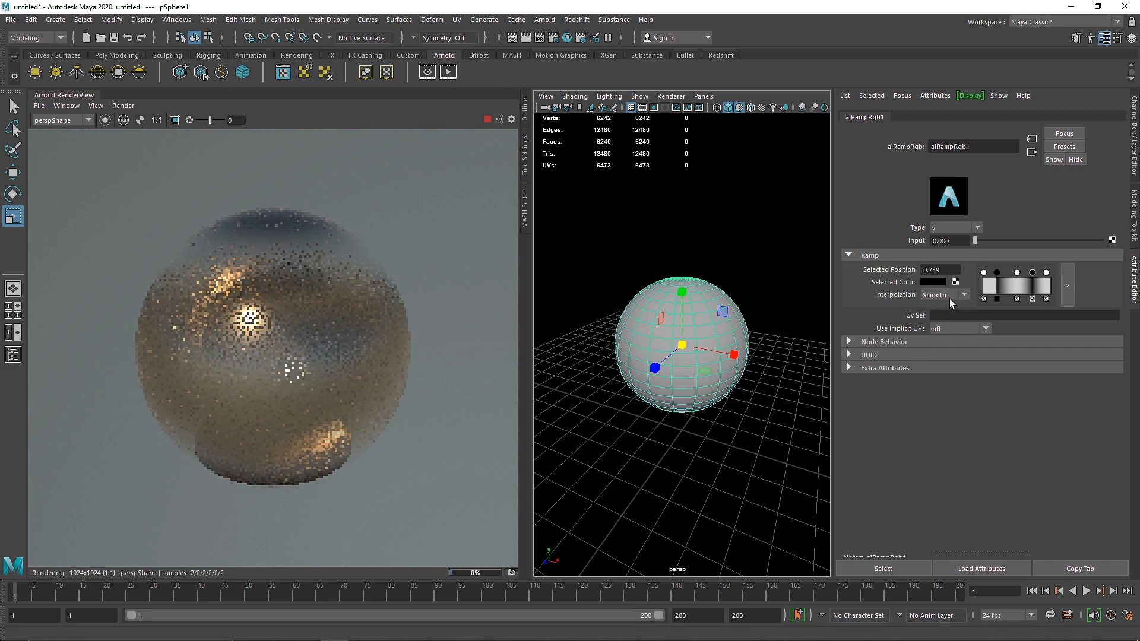
click(964, 294)
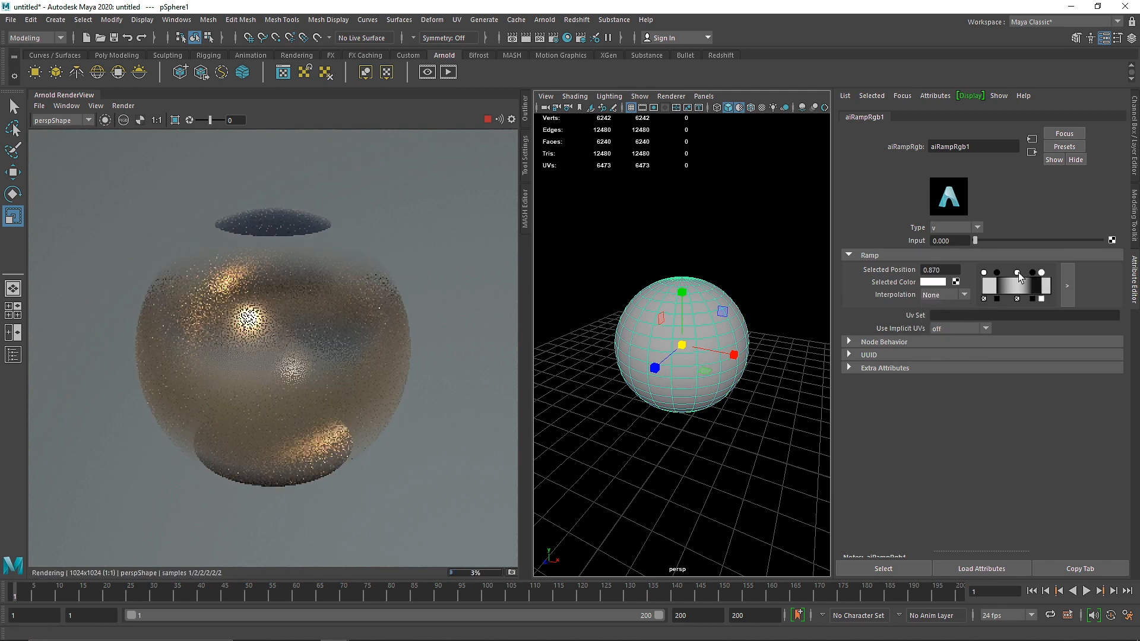
drag(1021, 273, 1002, 273)
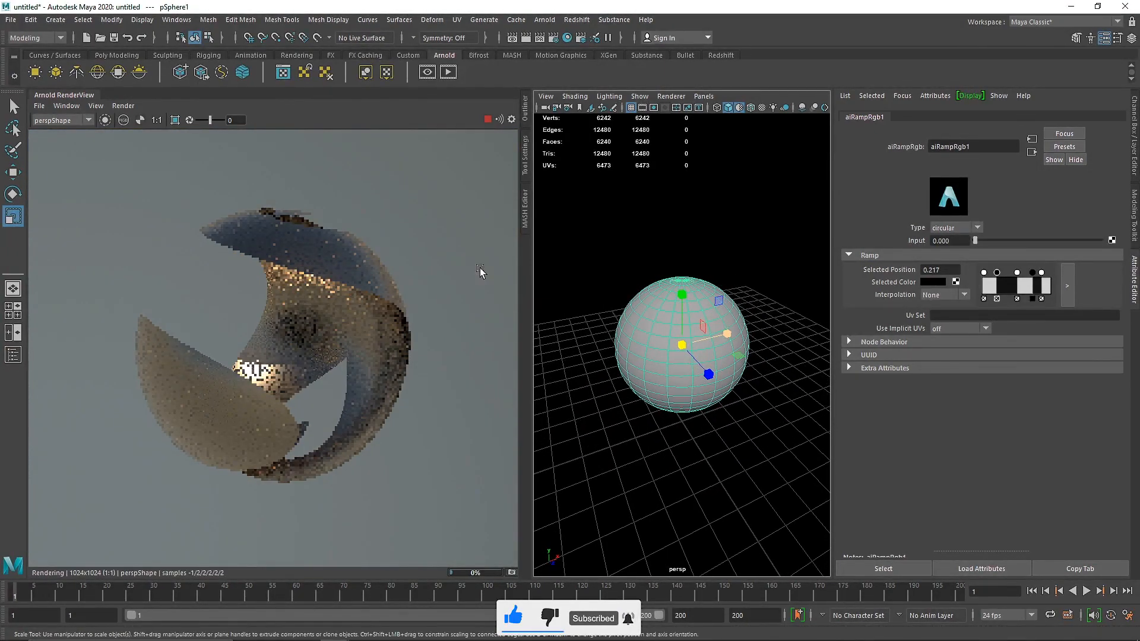
Change the aiRampRgb1 Type from circular to box.
click(975, 227)
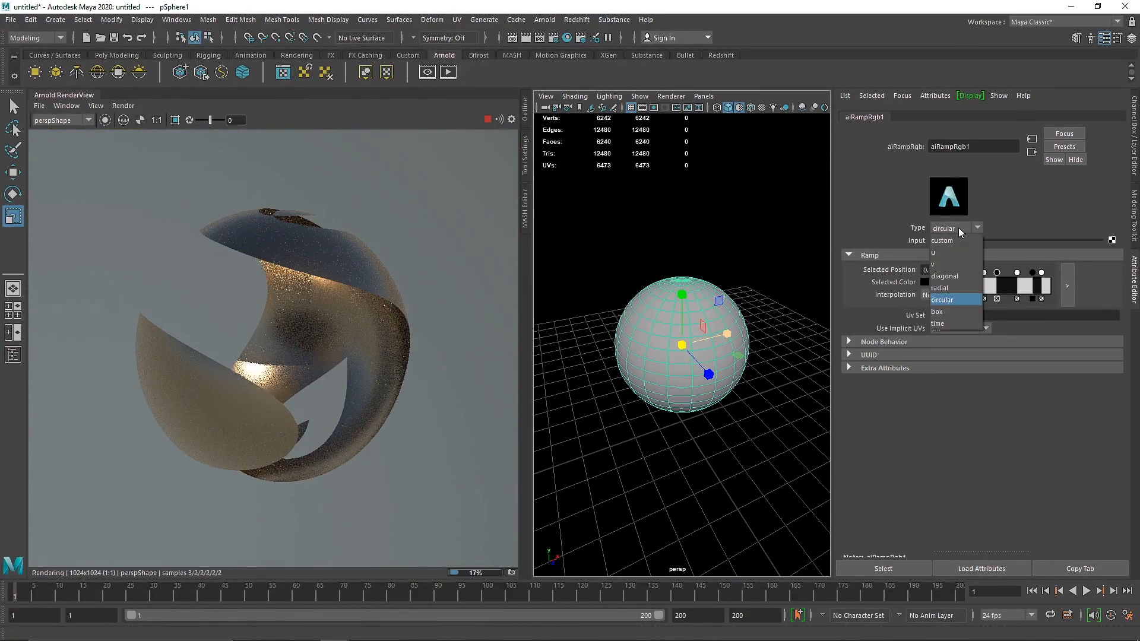
click(937, 311)
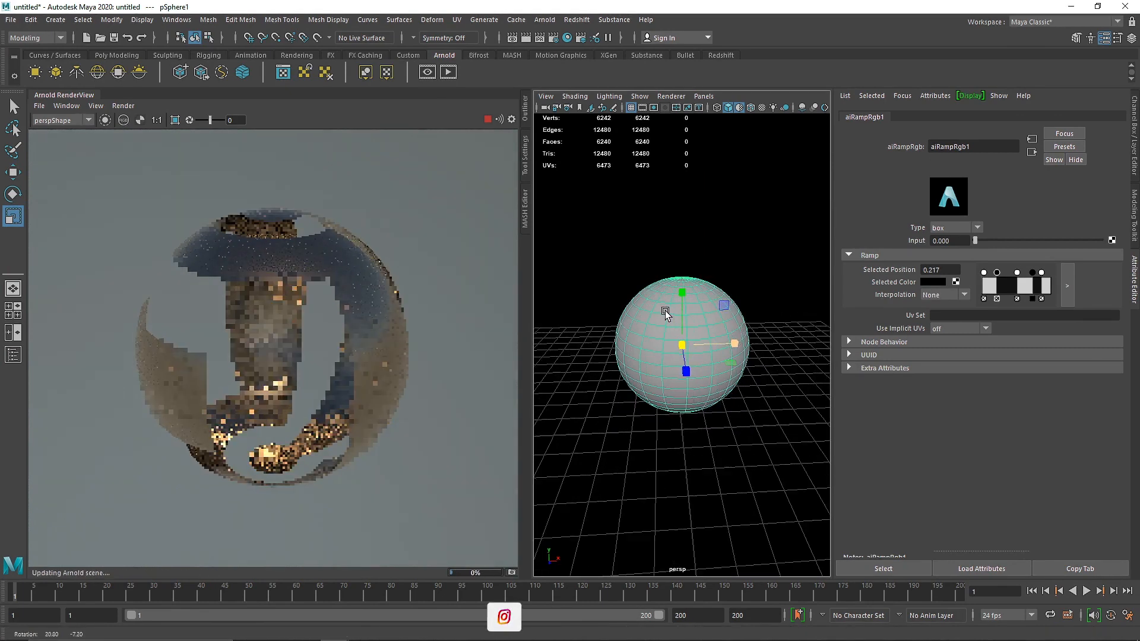